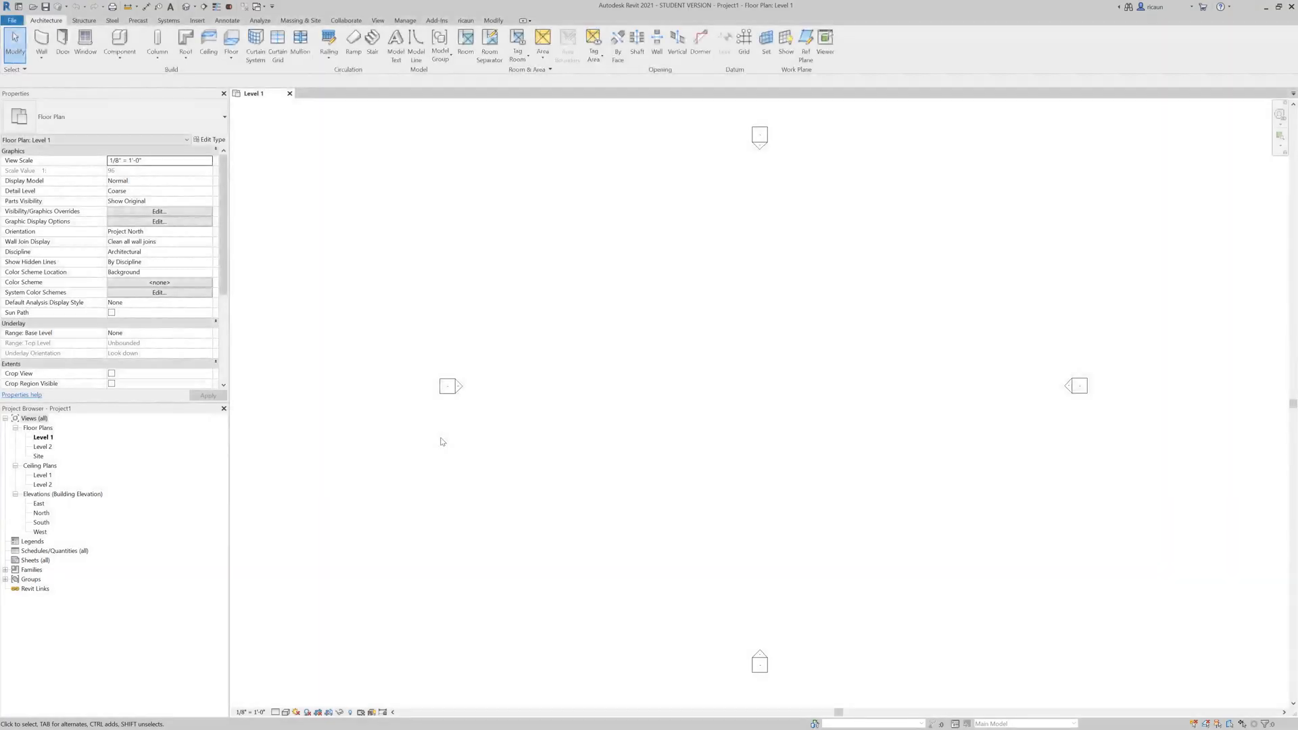
mouse_move(746, 357)
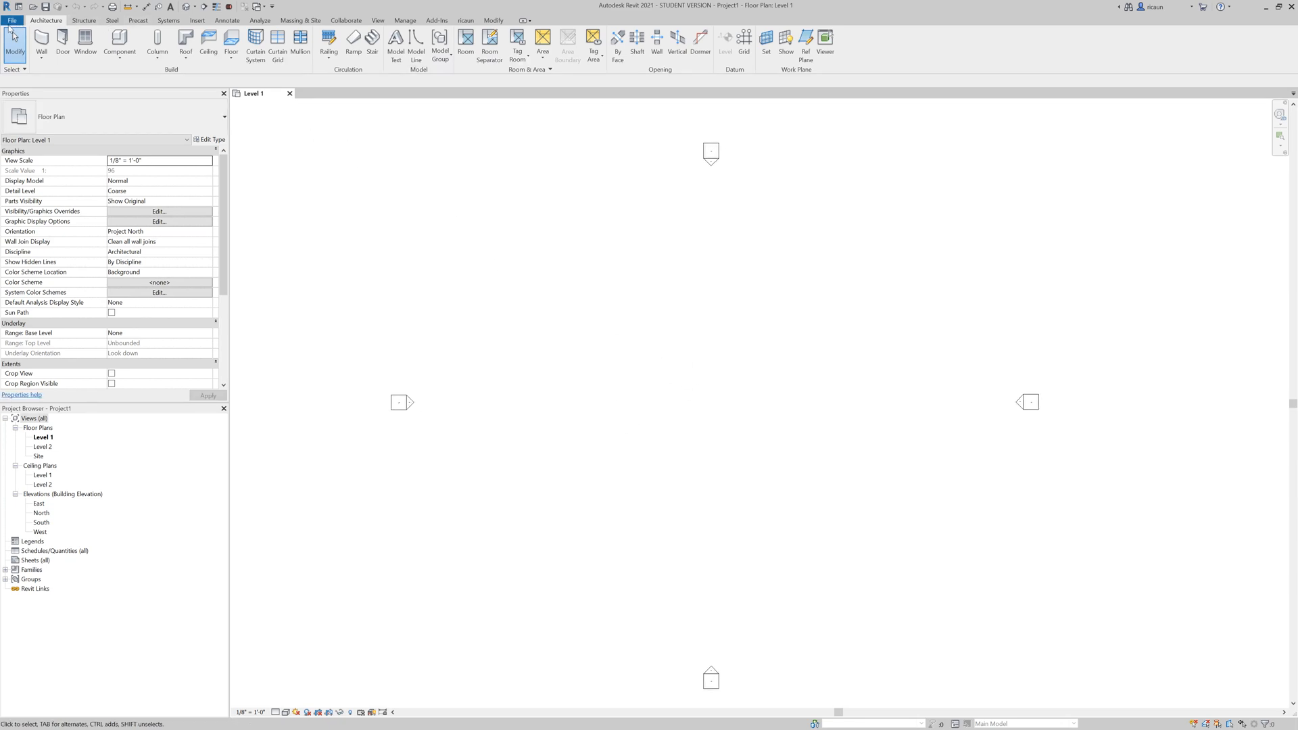
Step: Start a new Annotation Symbol family to bring up the Select Template File dialog
click(11, 21)
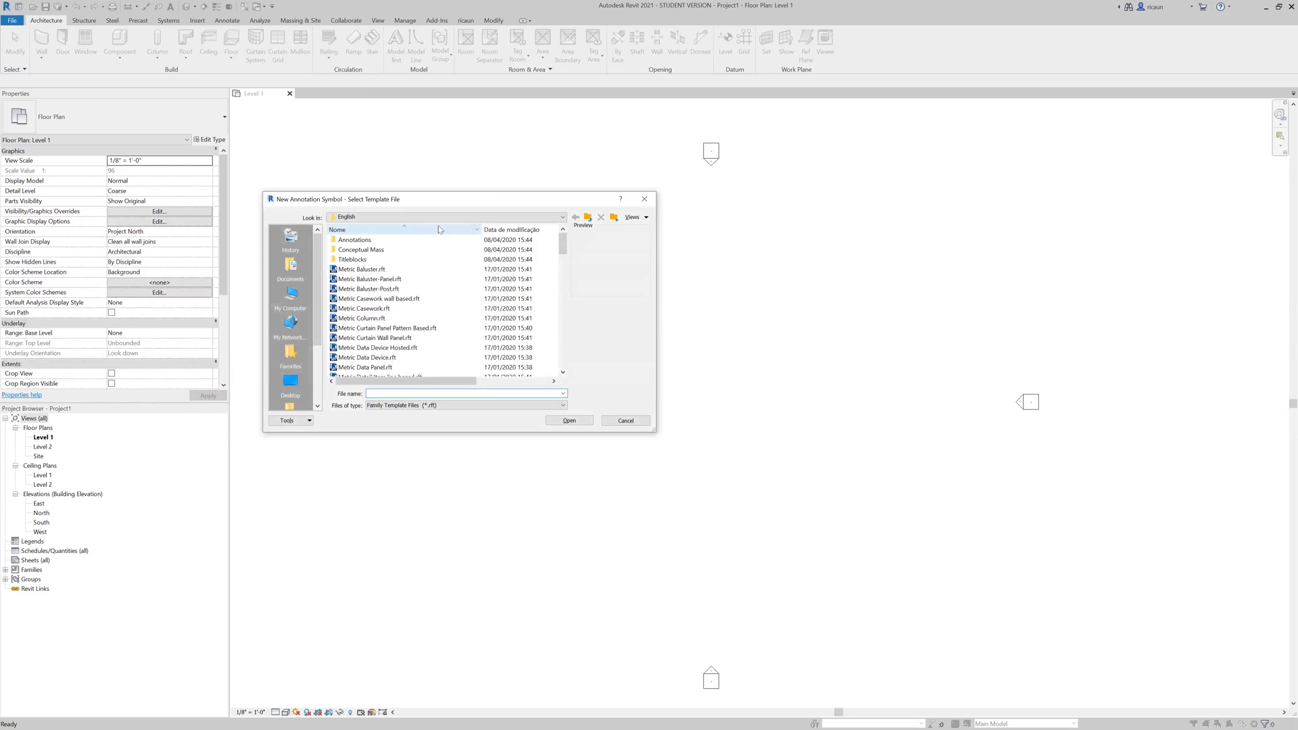
Step: Open the generic annotation template and draw a closed triangle outline from three lines
double_click(354, 239)
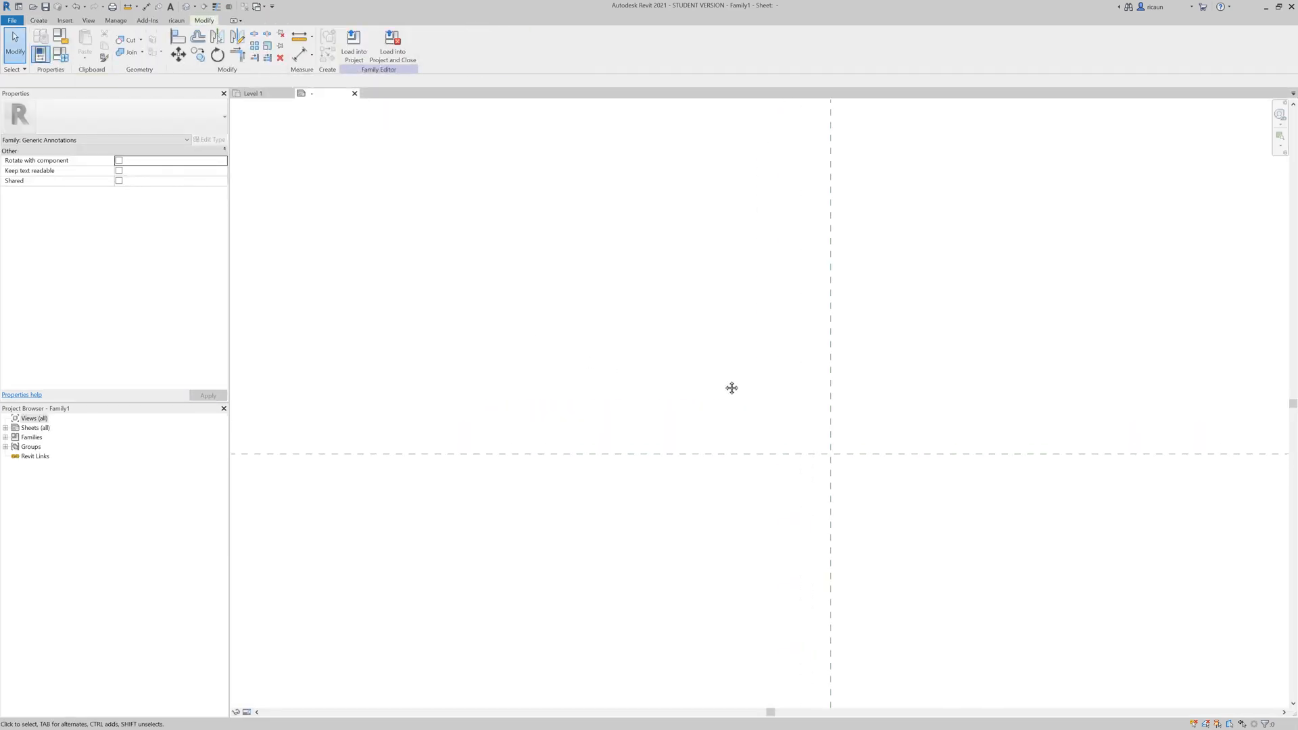
click(38, 20)
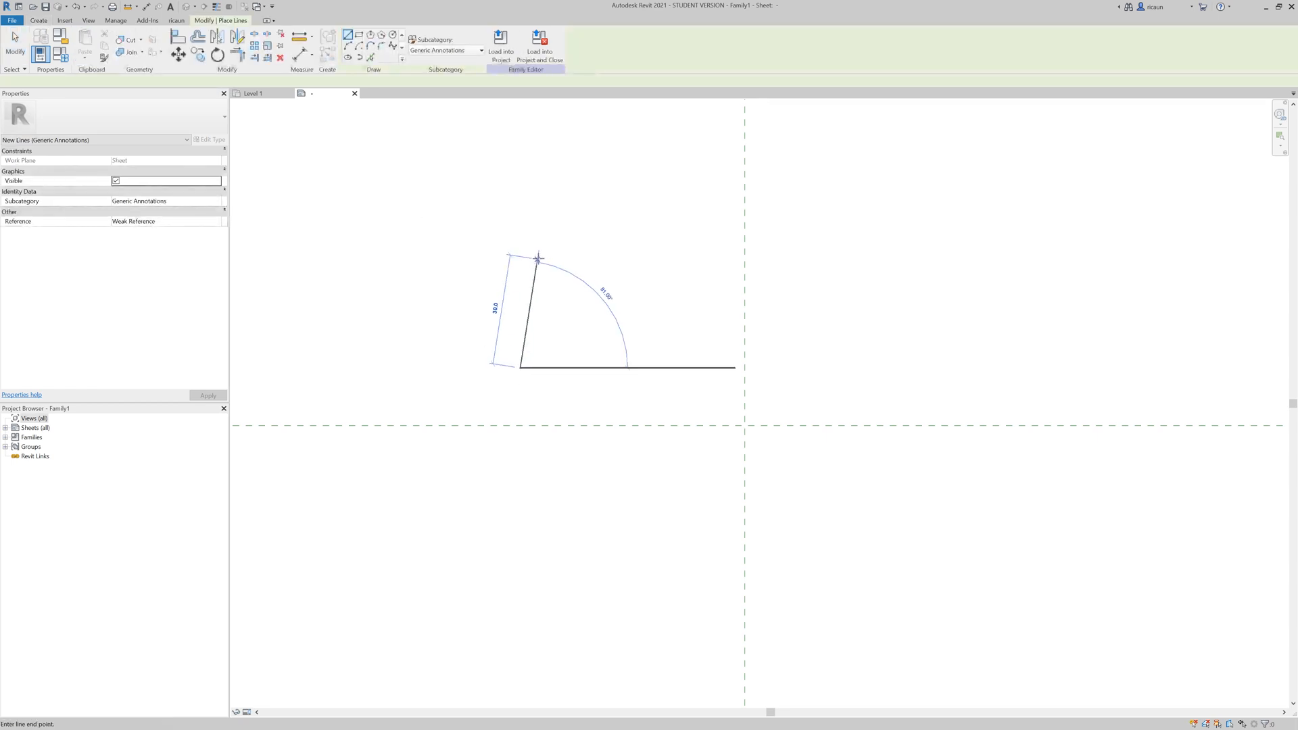
click(521, 369)
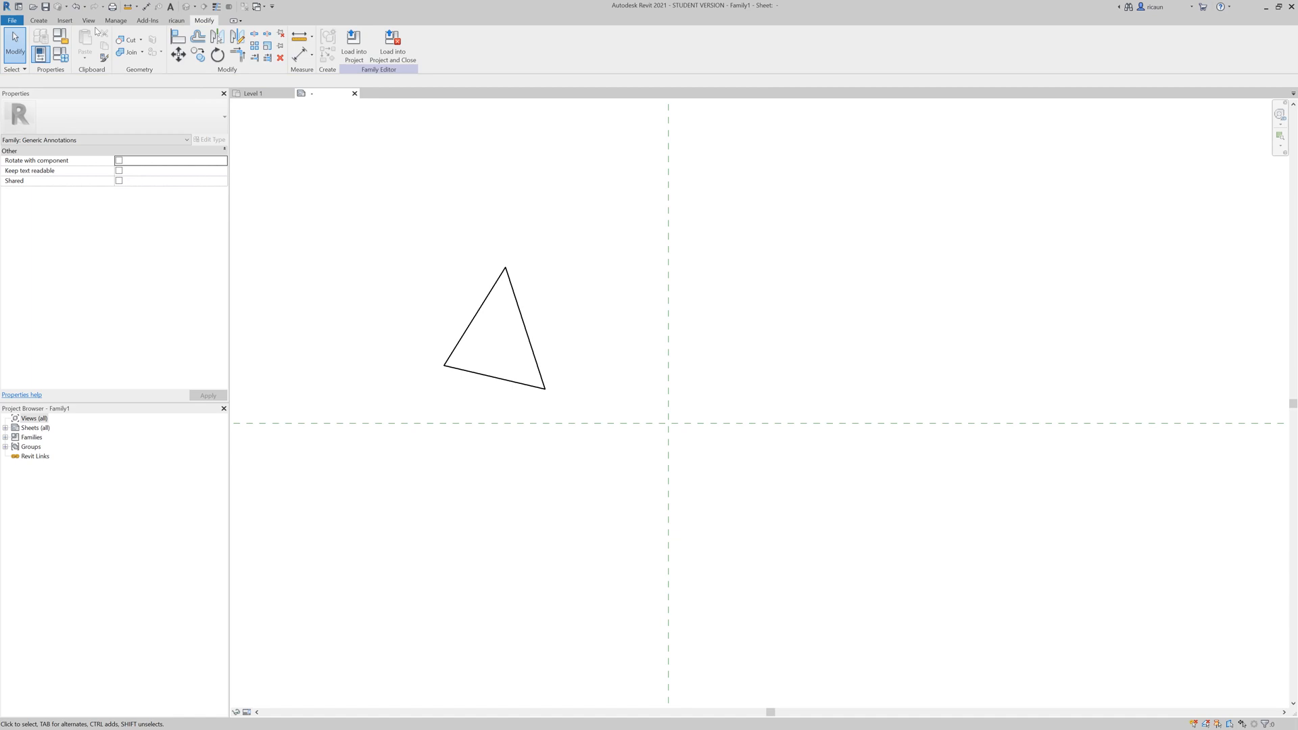
Step: Sketch a second triangle as a Filled Region beside the outline one
click(37, 20)
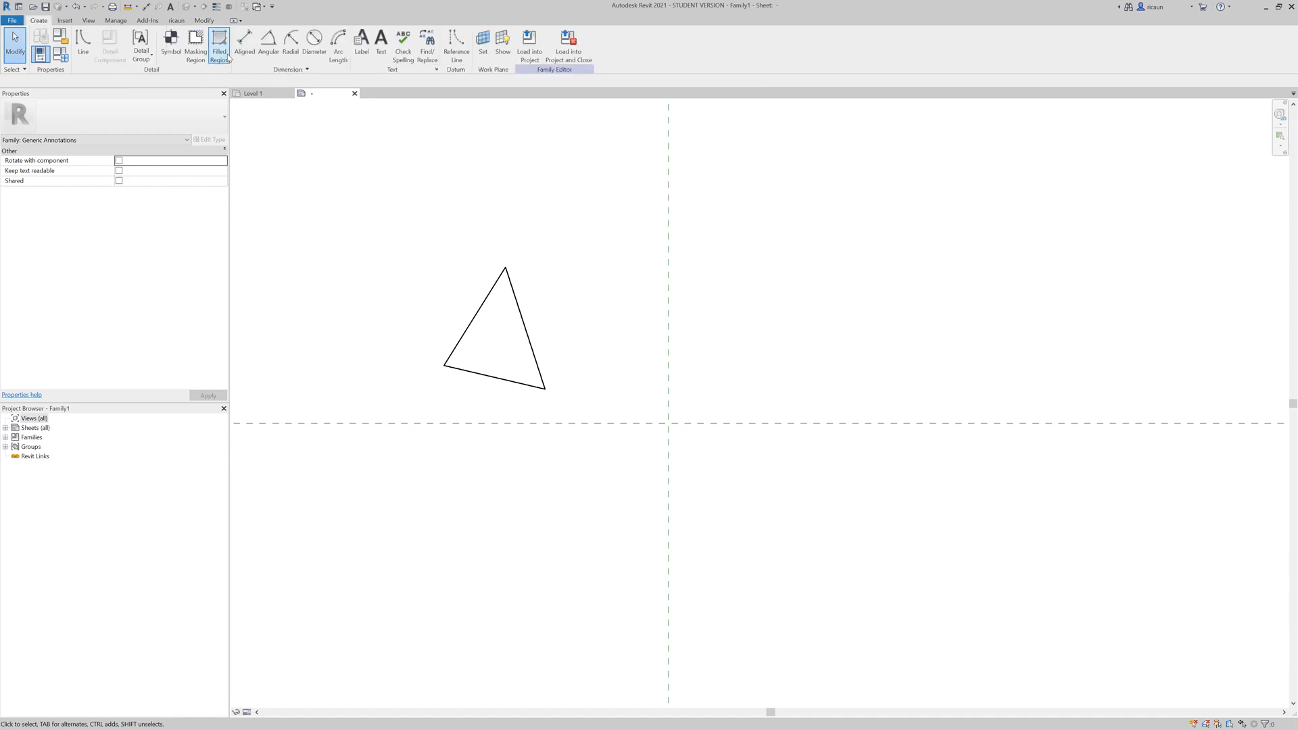
click(219, 48)
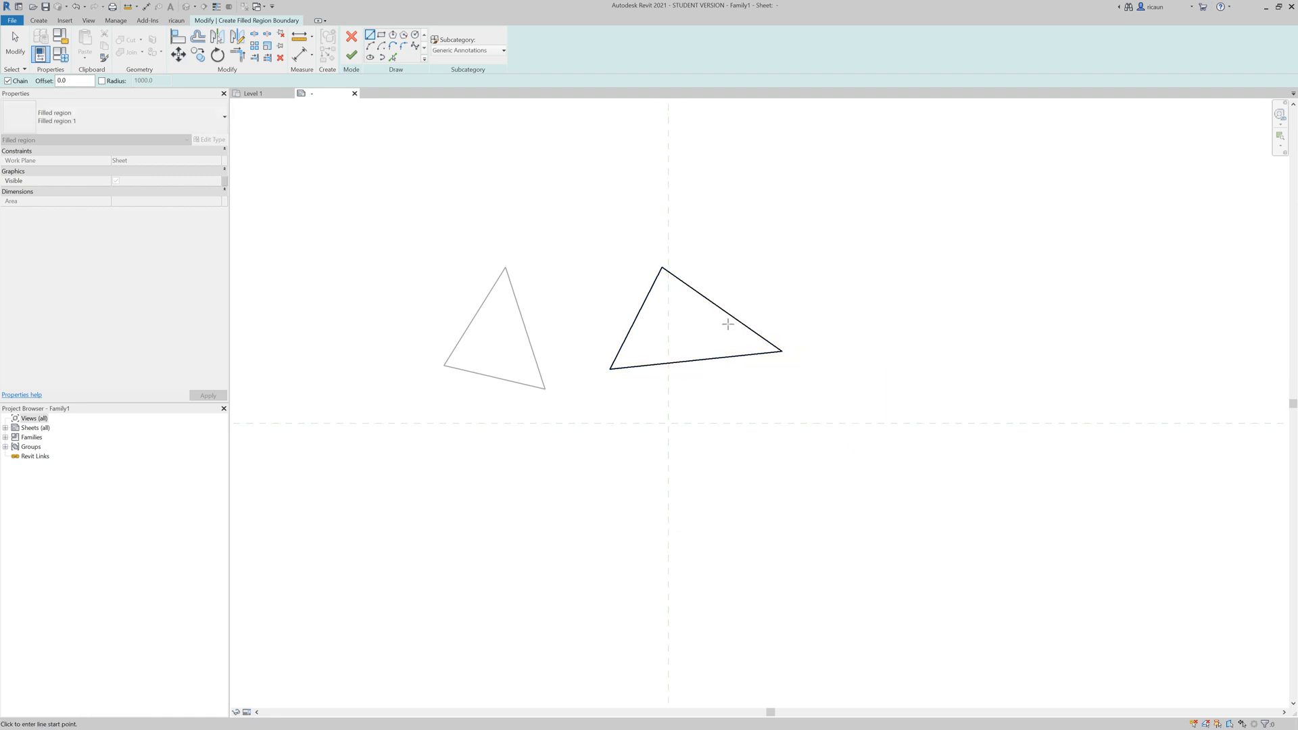
click(695, 323)
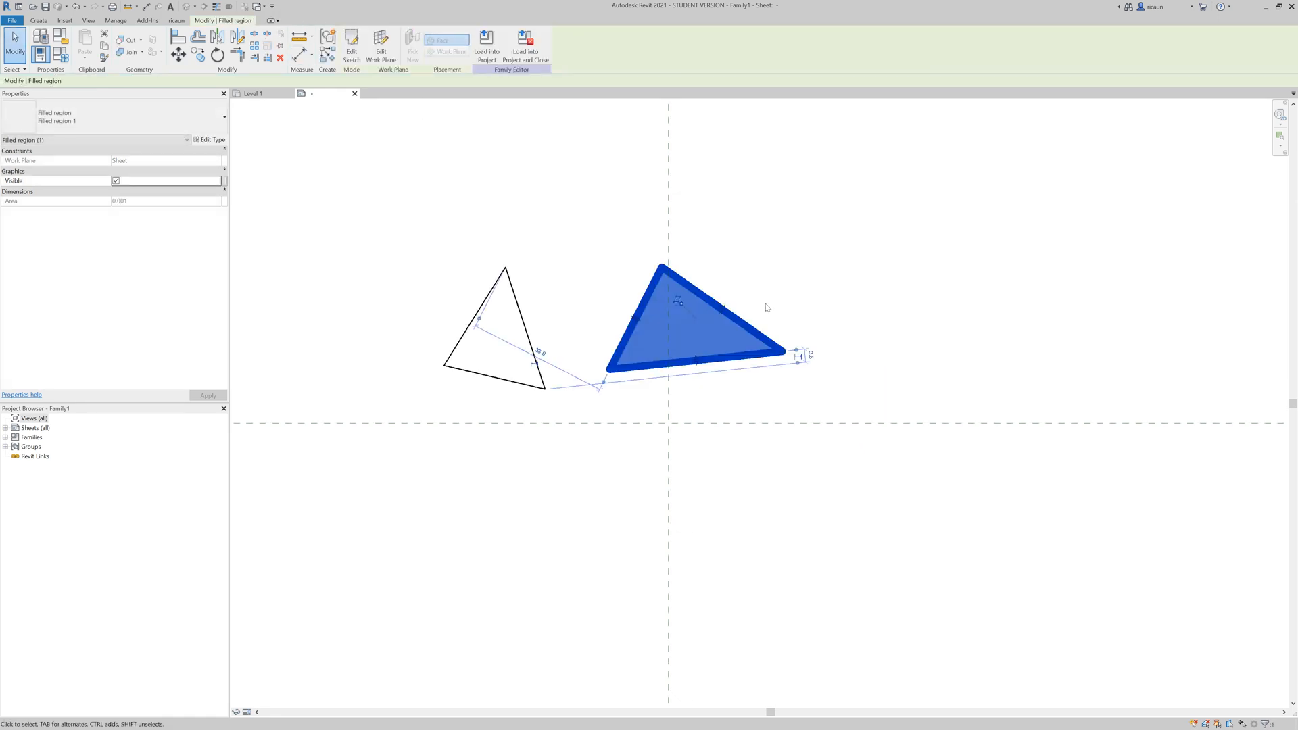
Step: Confirm the filled region type is Solid fill in Black and accept the type settings unchanged
click(186, 140)
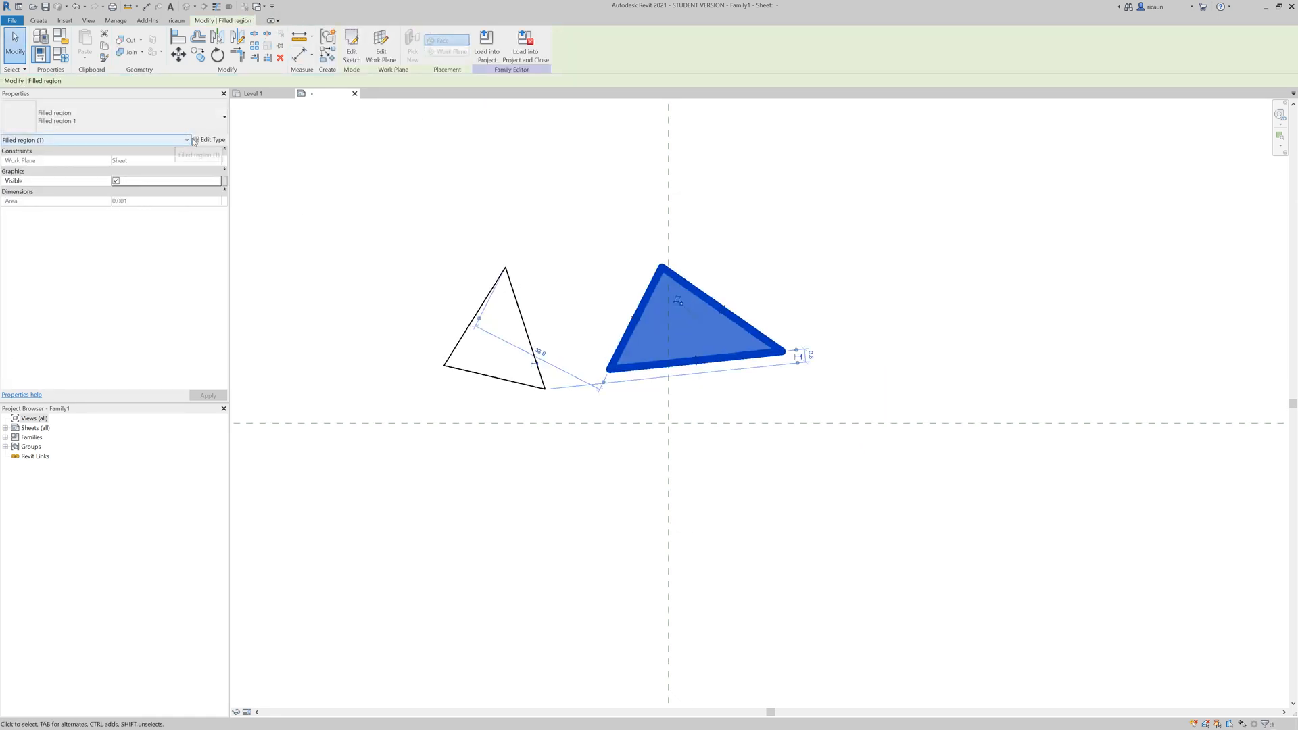
click(212, 139)
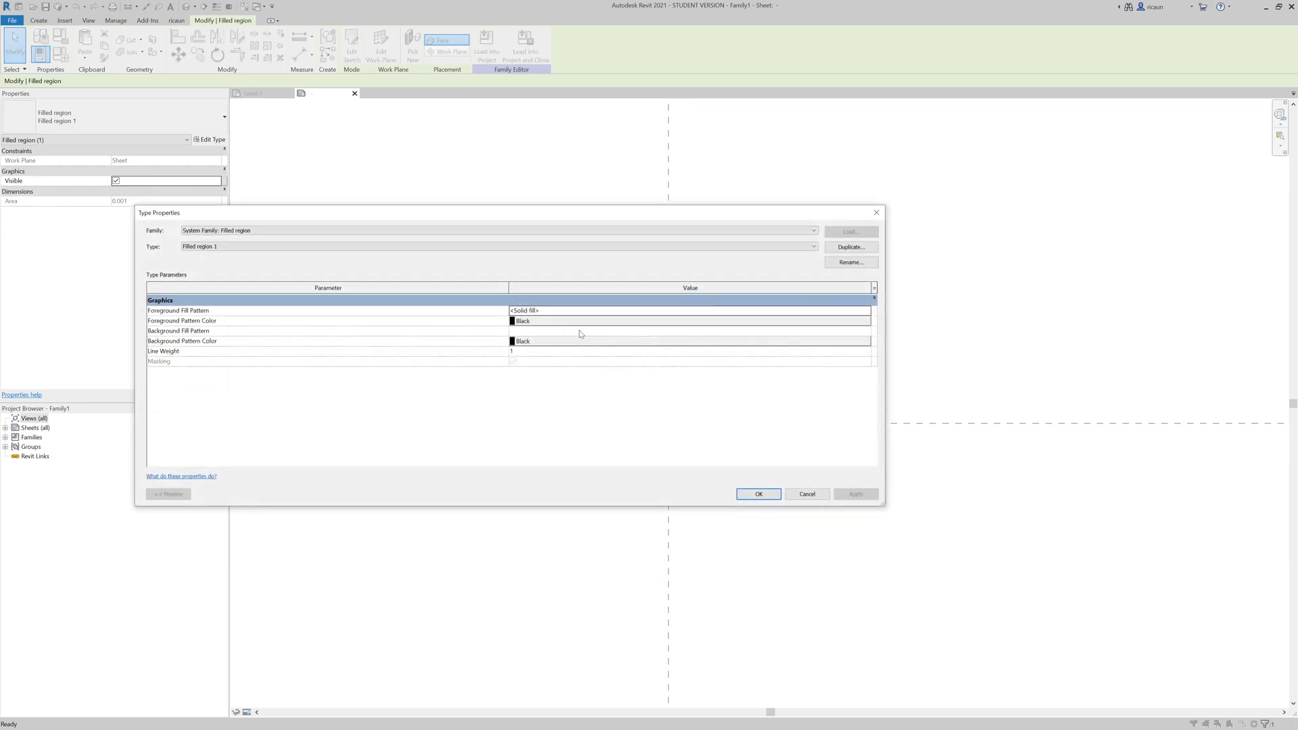
click(690, 321)
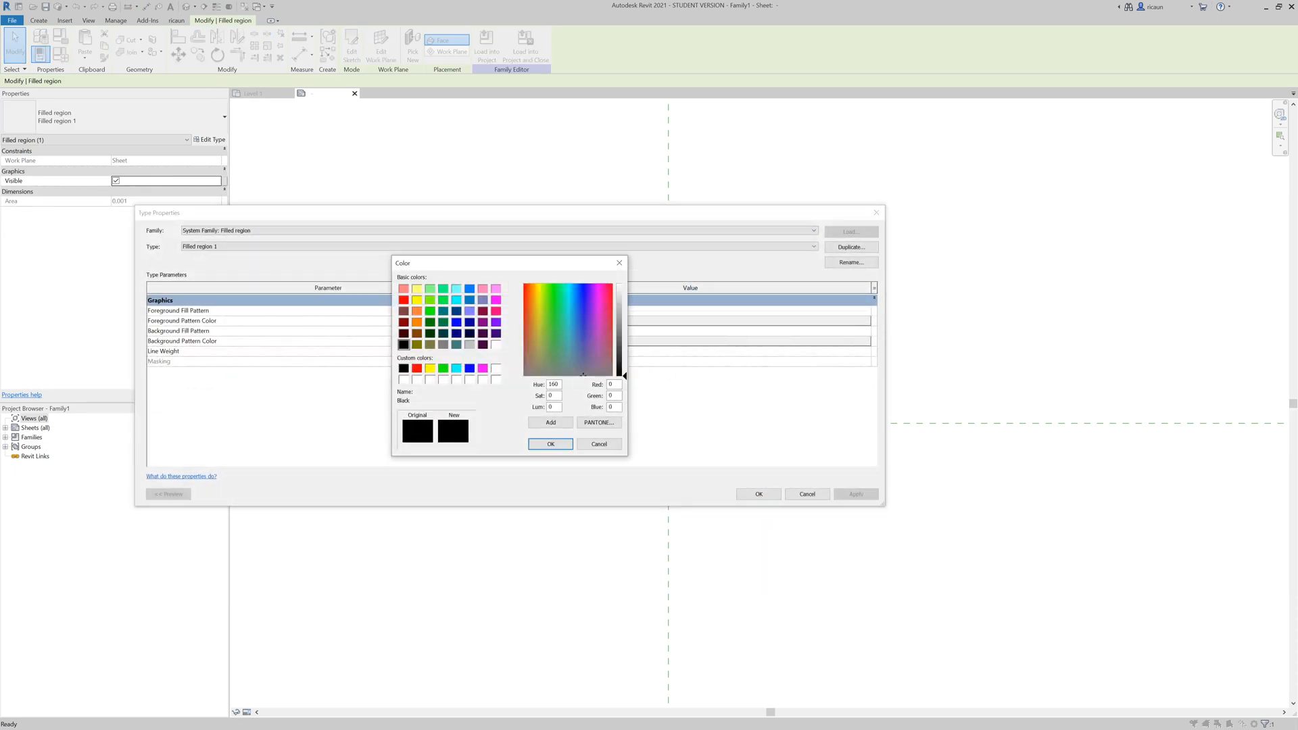
click(549, 444)
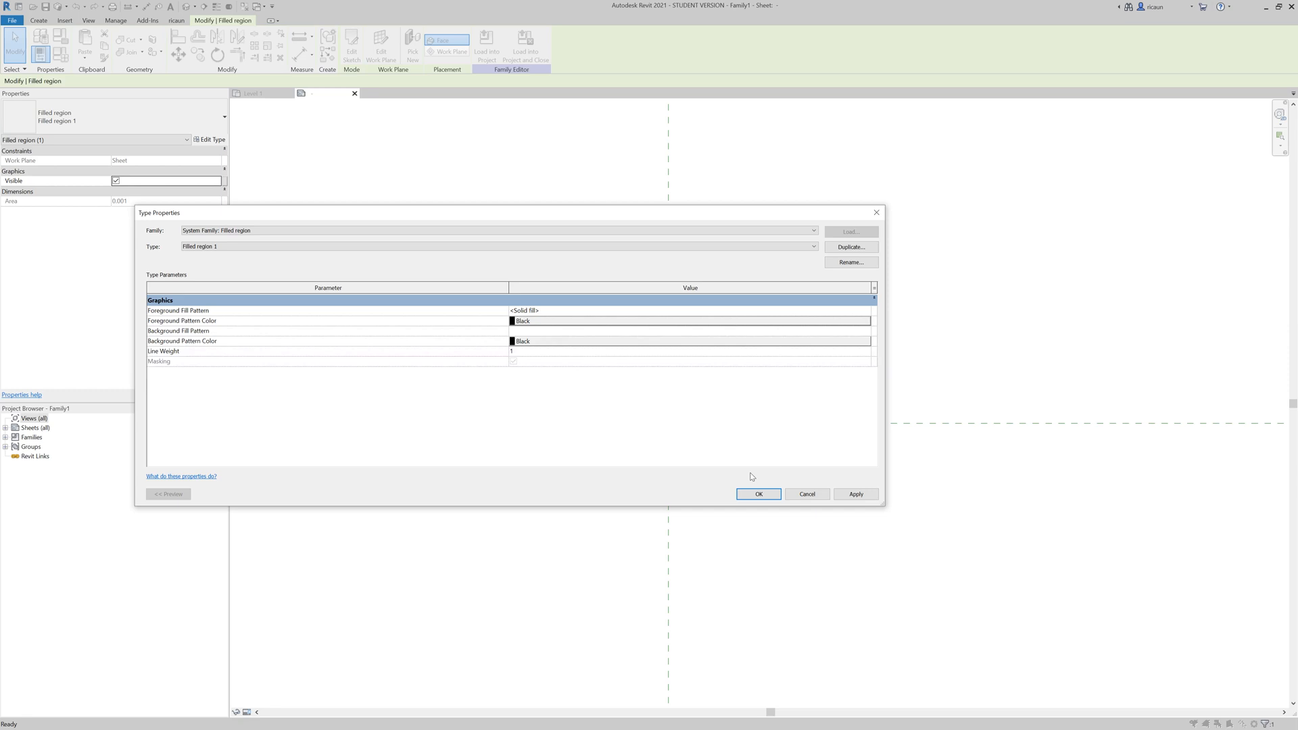
click(757, 495)
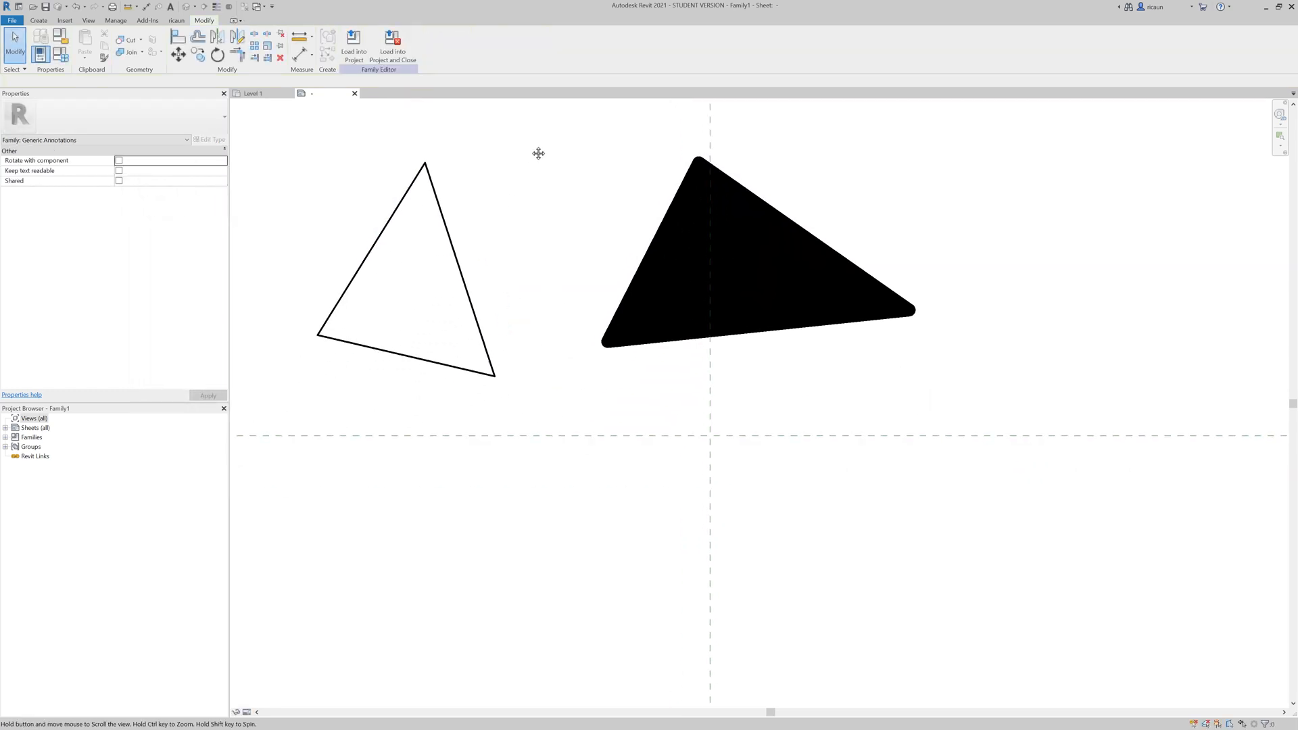
Step: Add a solid black filled circle region and a line-drawn filled wedge below the triangles
click(38, 20)
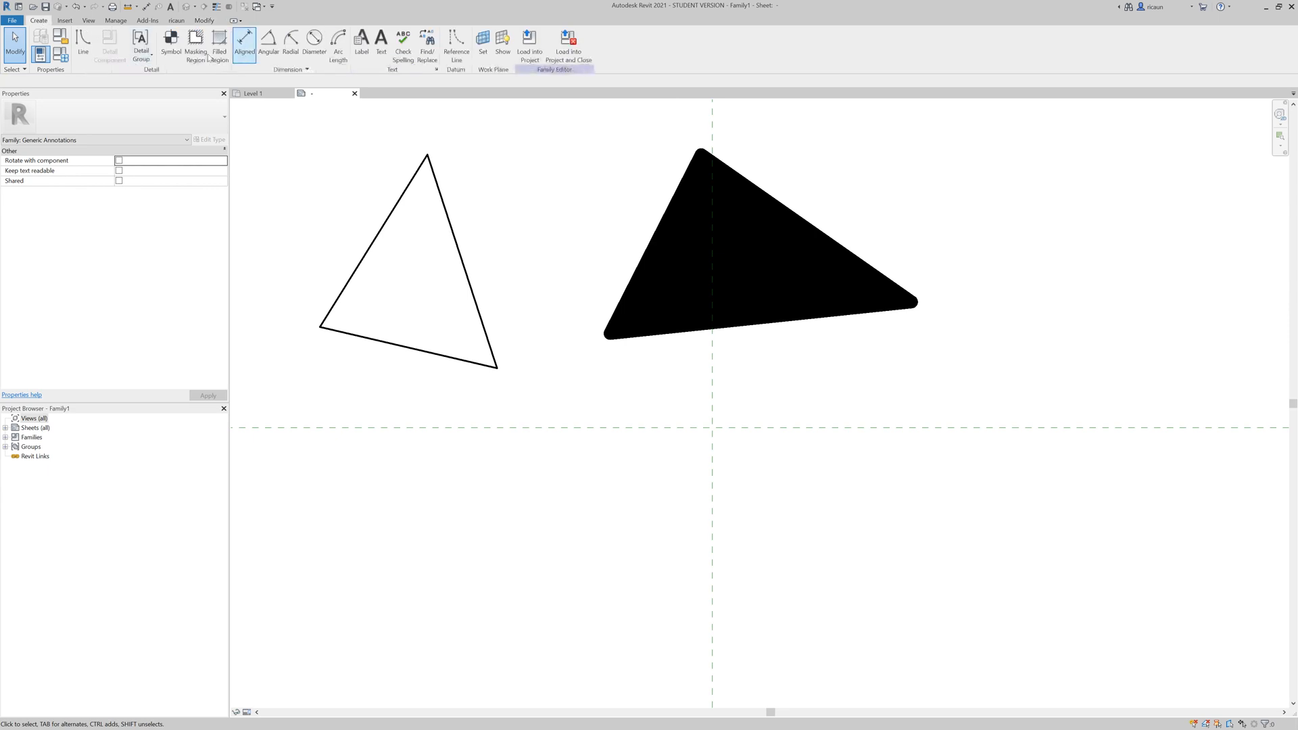
click(83, 46)
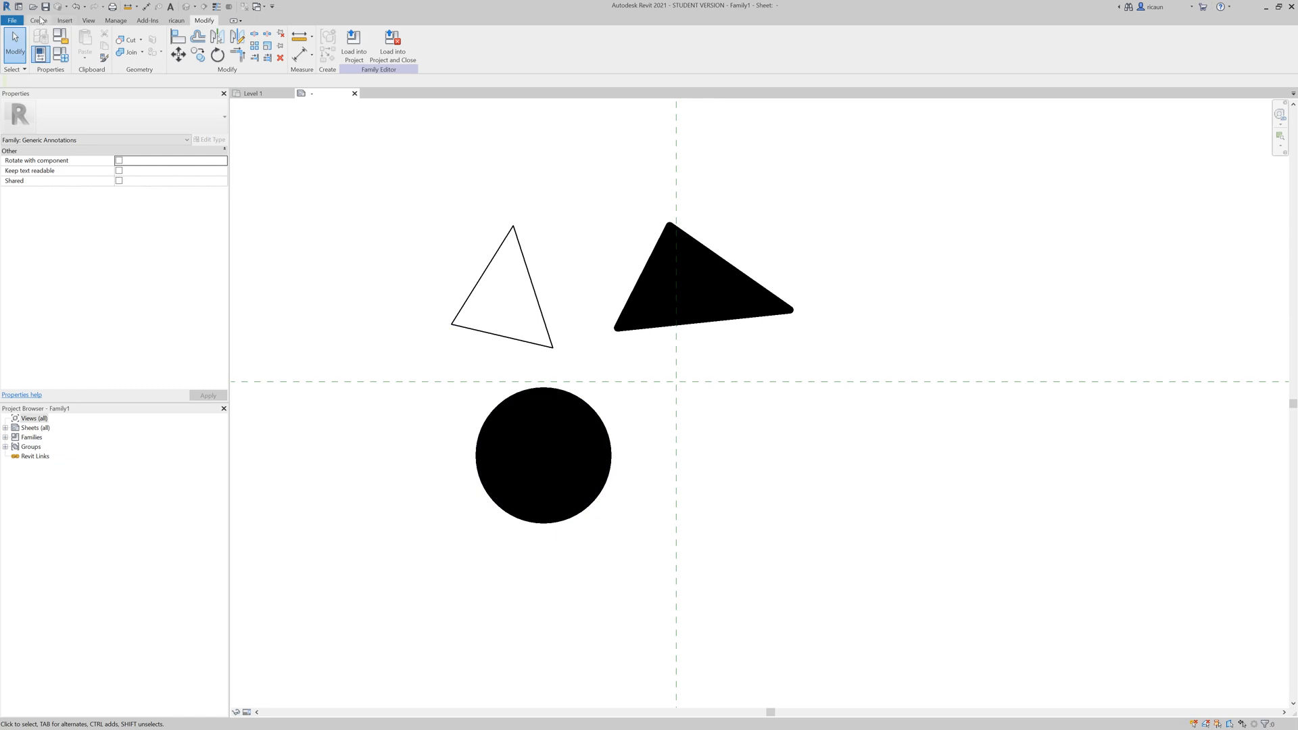
click(38, 20)
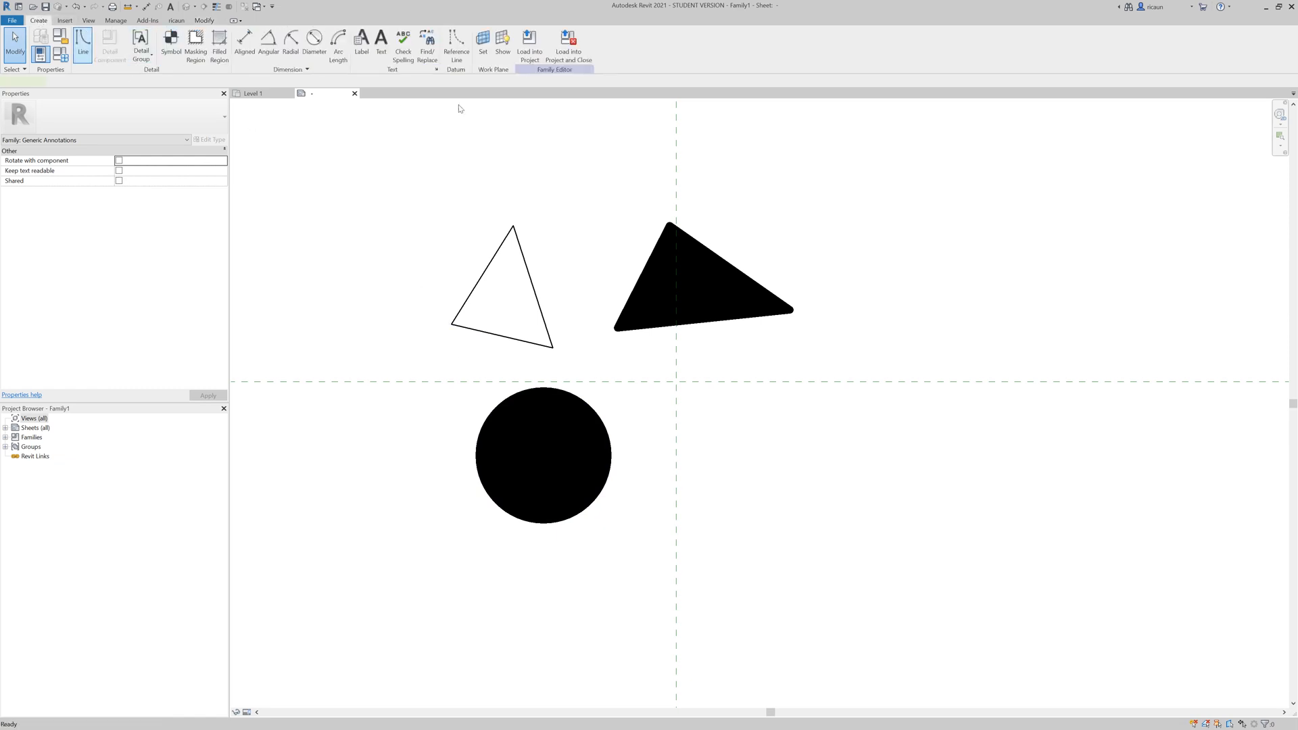
click(81, 44)
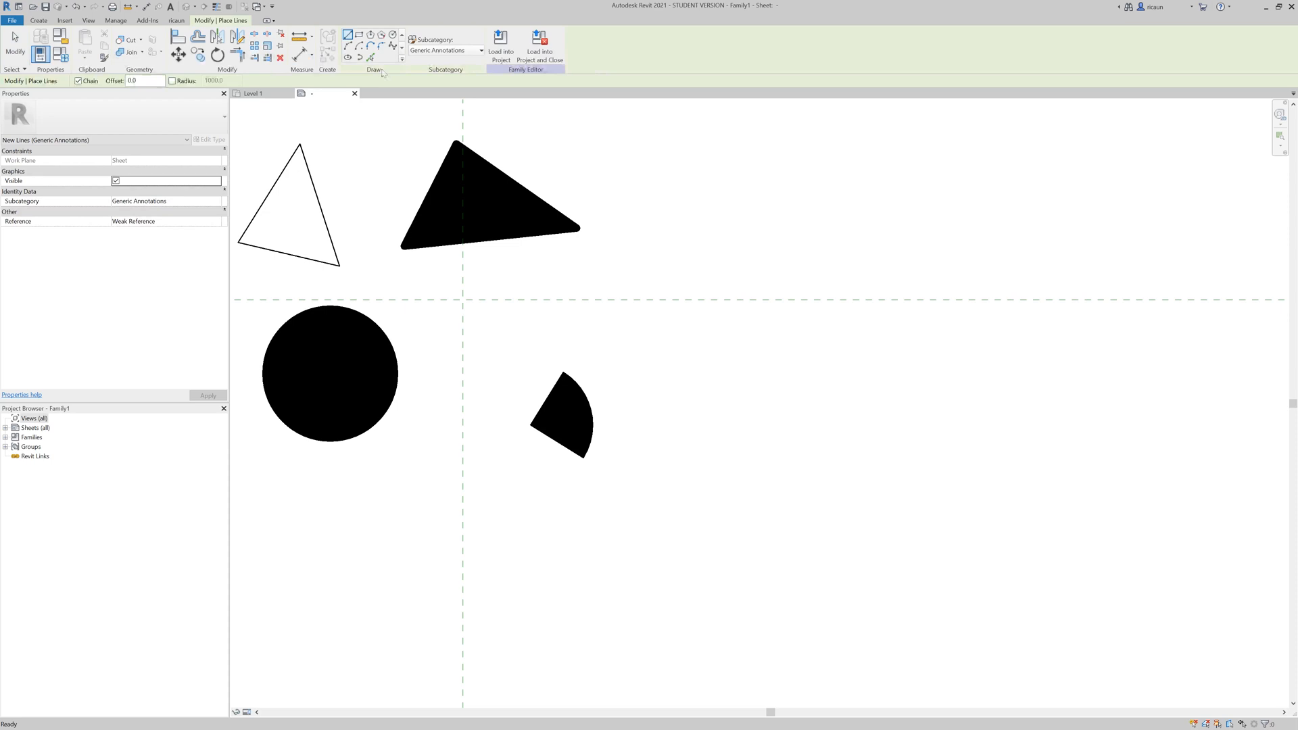
Step: Draw an arc beside the wedge and tick Filled so it becomes a solid half-disc
click(347, 52)
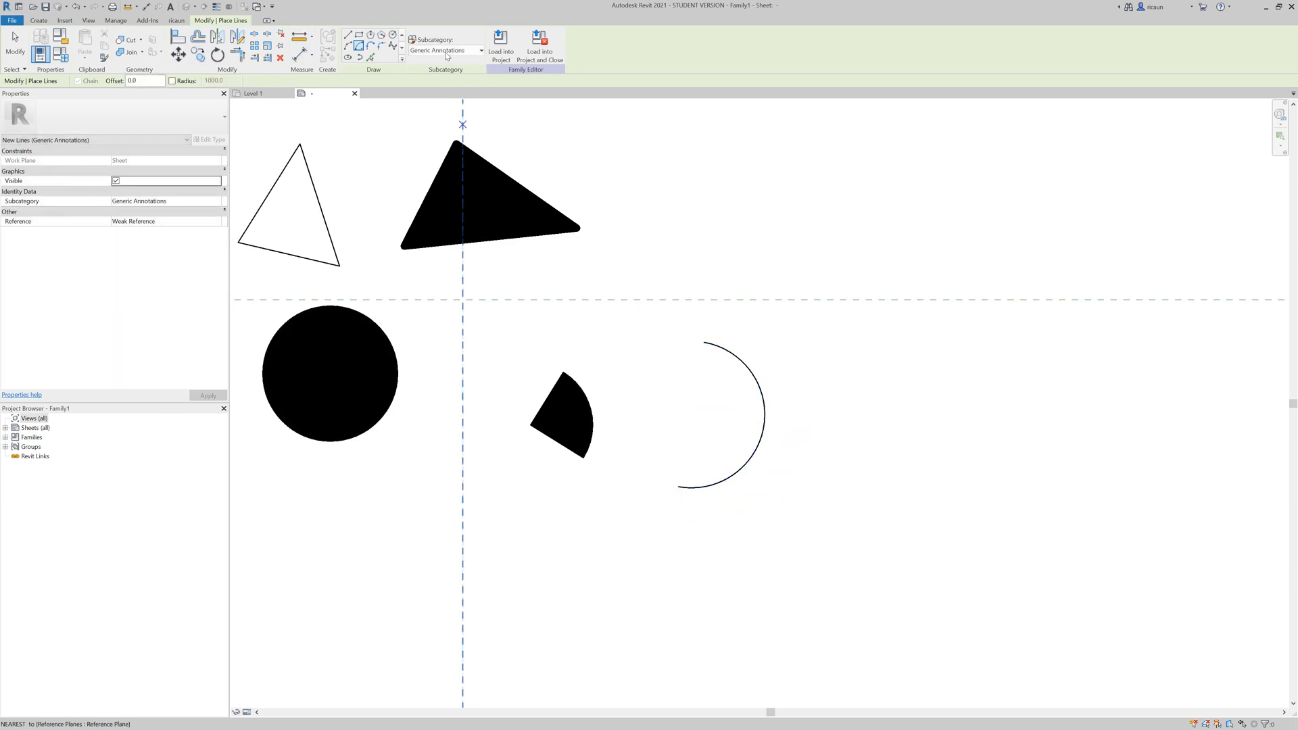
key(Escape)
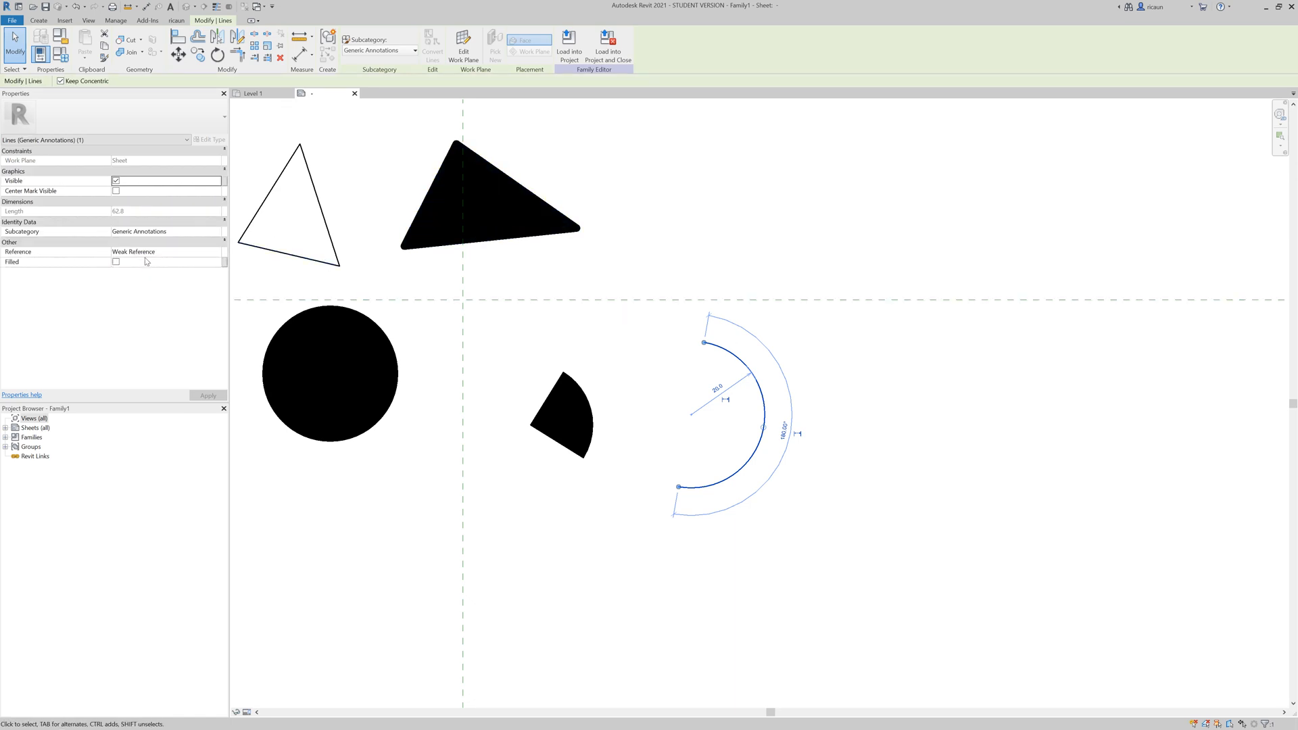
click(115, 261)
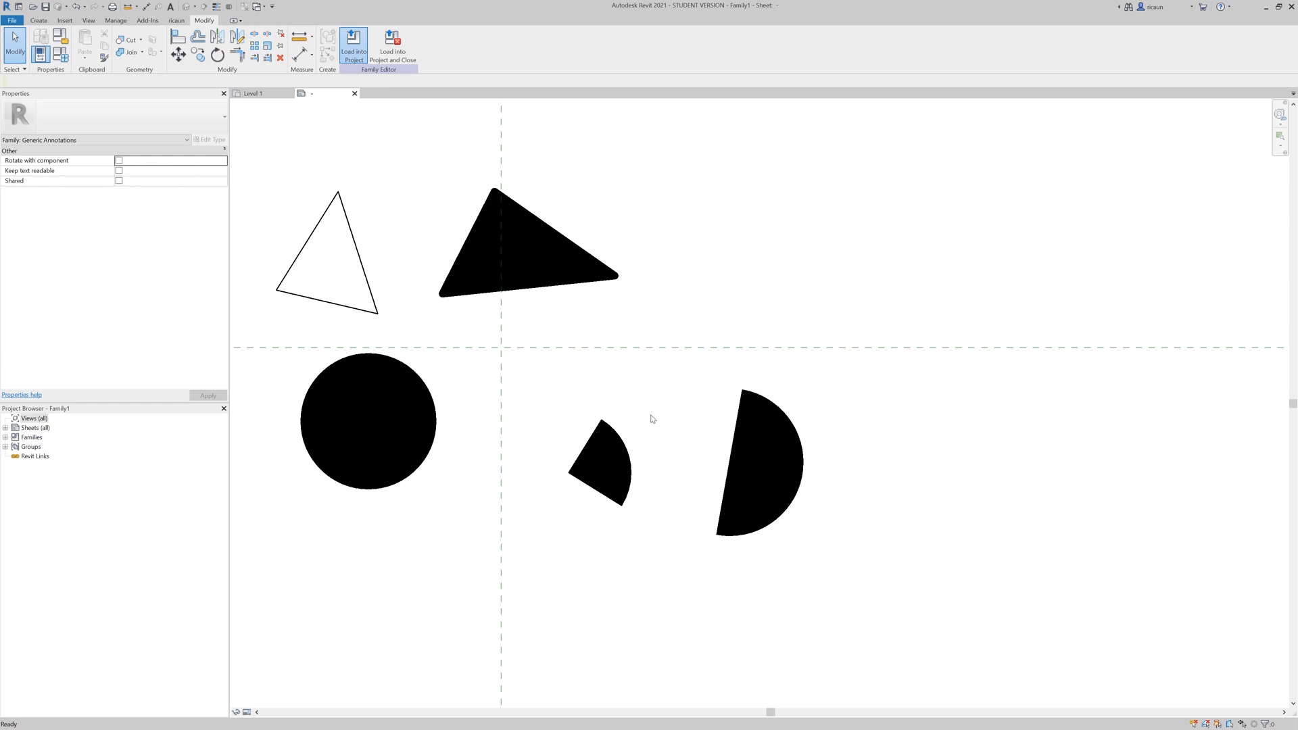
Step: Load the family into the project, place it in the Level 1 plan and bring up the view's visibility settings
click(353, 41)
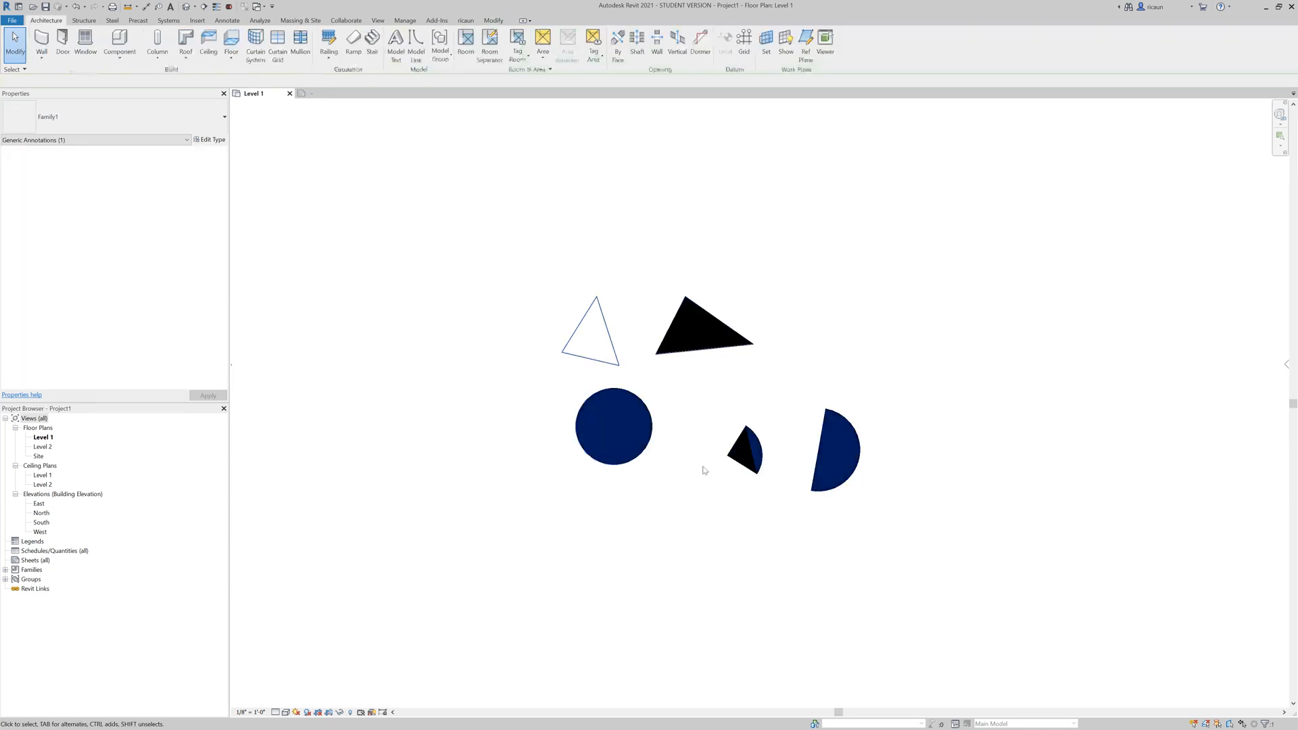
click(847, 460)
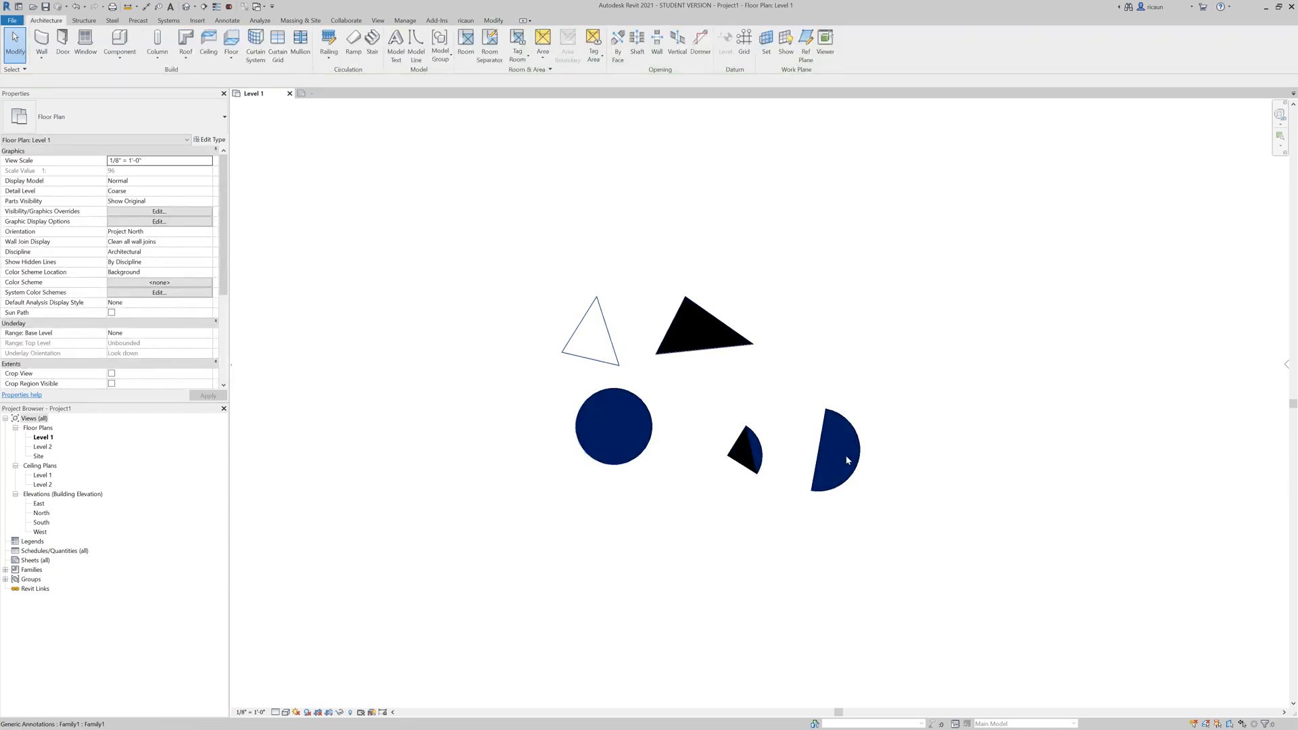
click(629, 565)
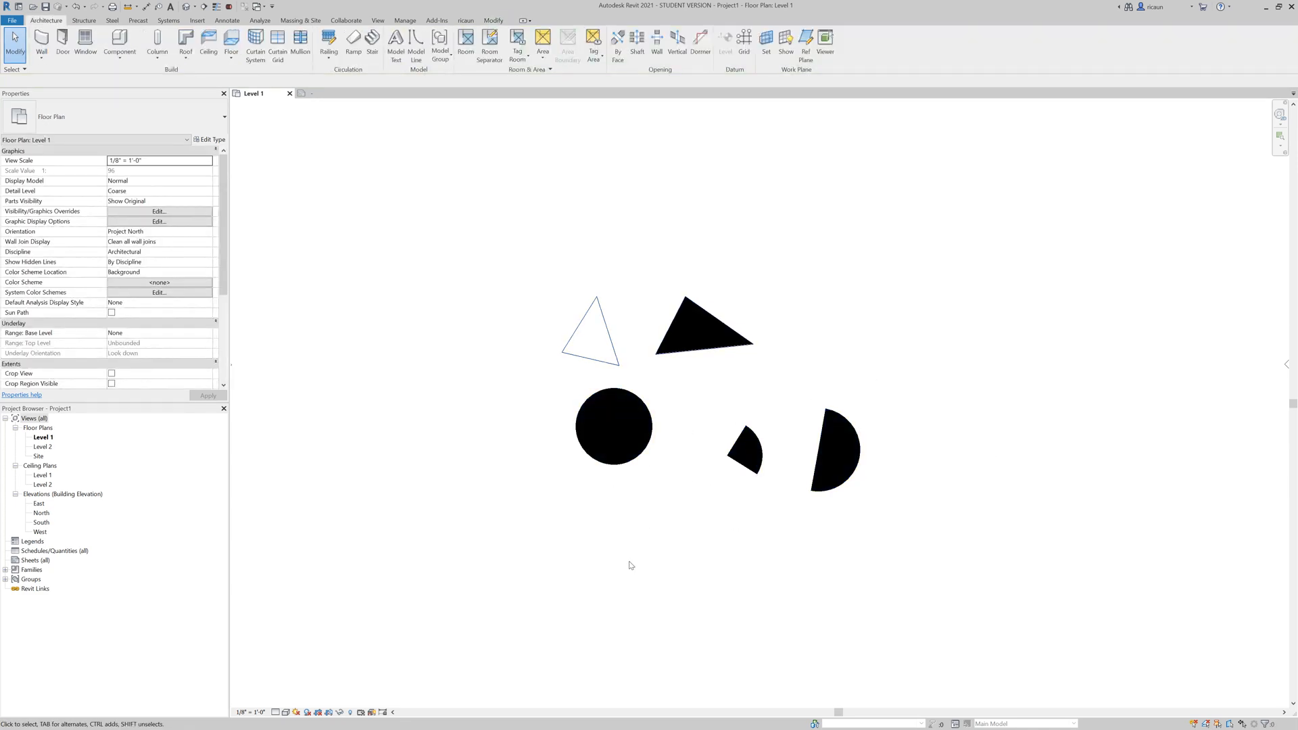
click(157, 211)
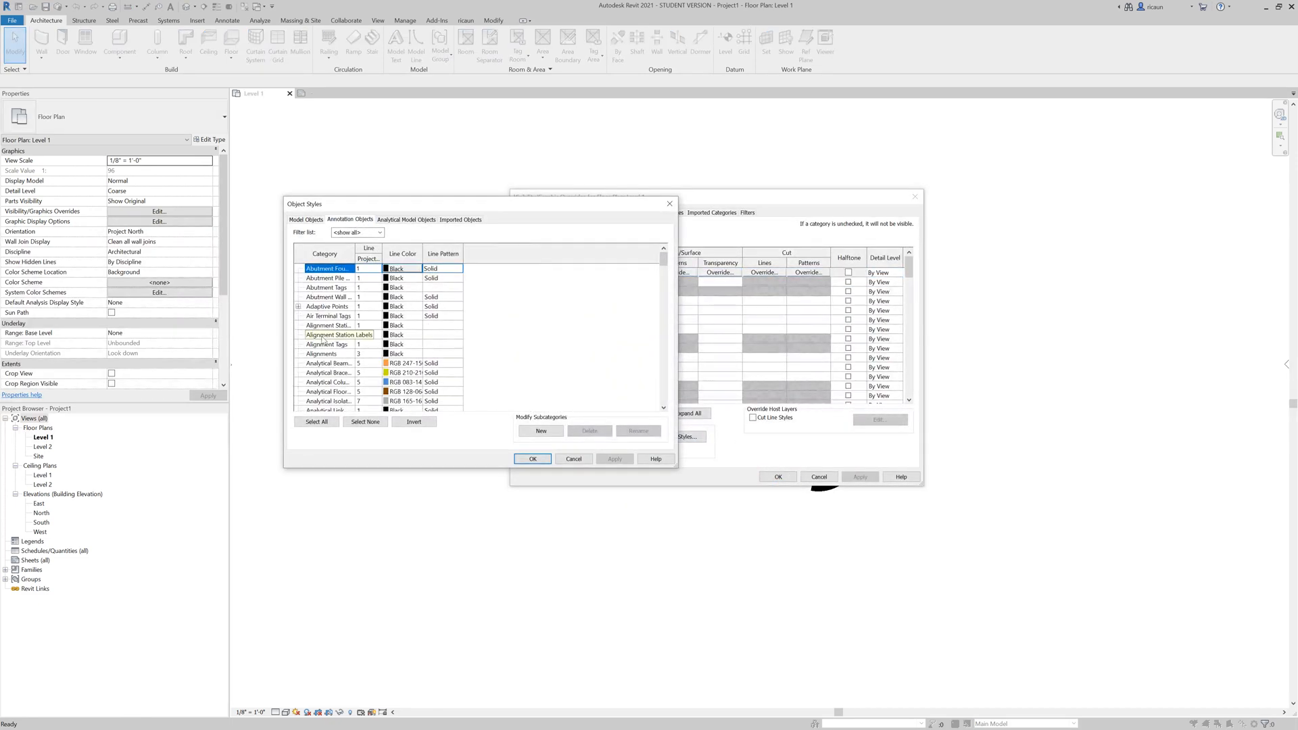
Step: Expand Generic Annotations, look at its line colour and close the Visibility/Graphics Overrides dialog
scroll(down, 3)
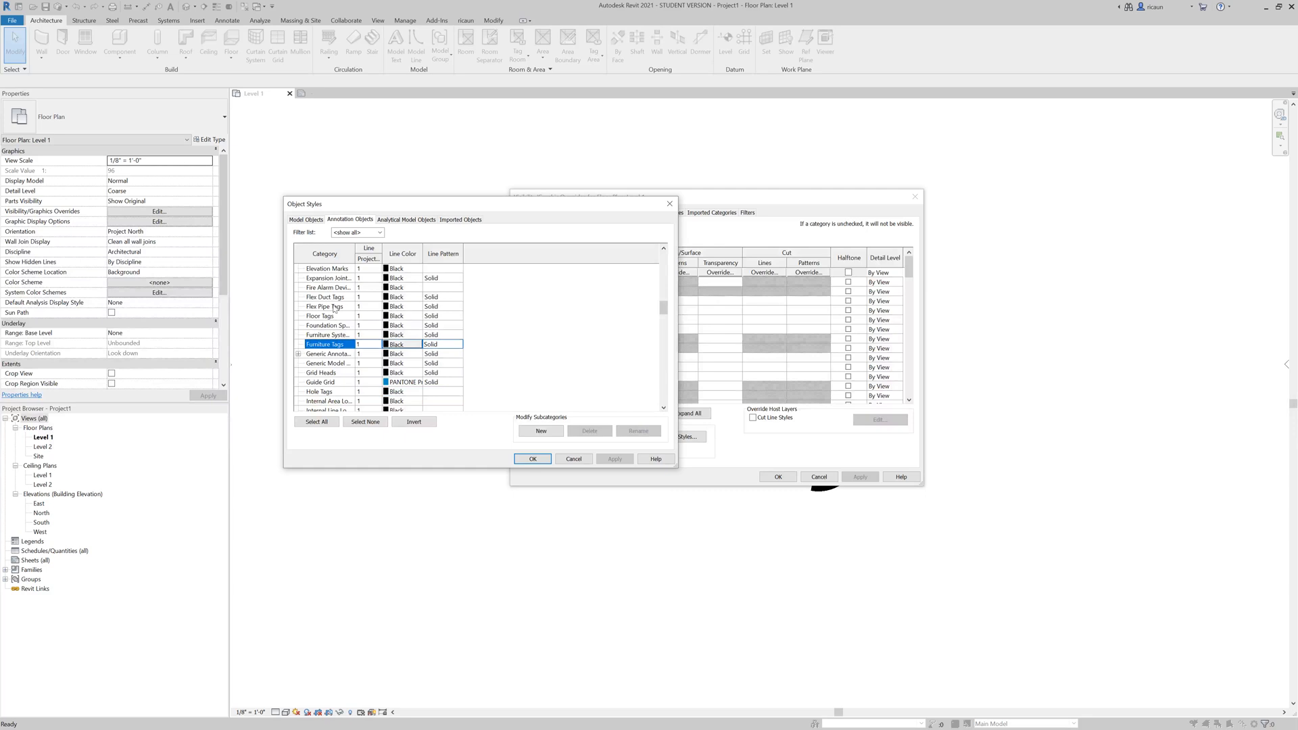
click(299, 353)
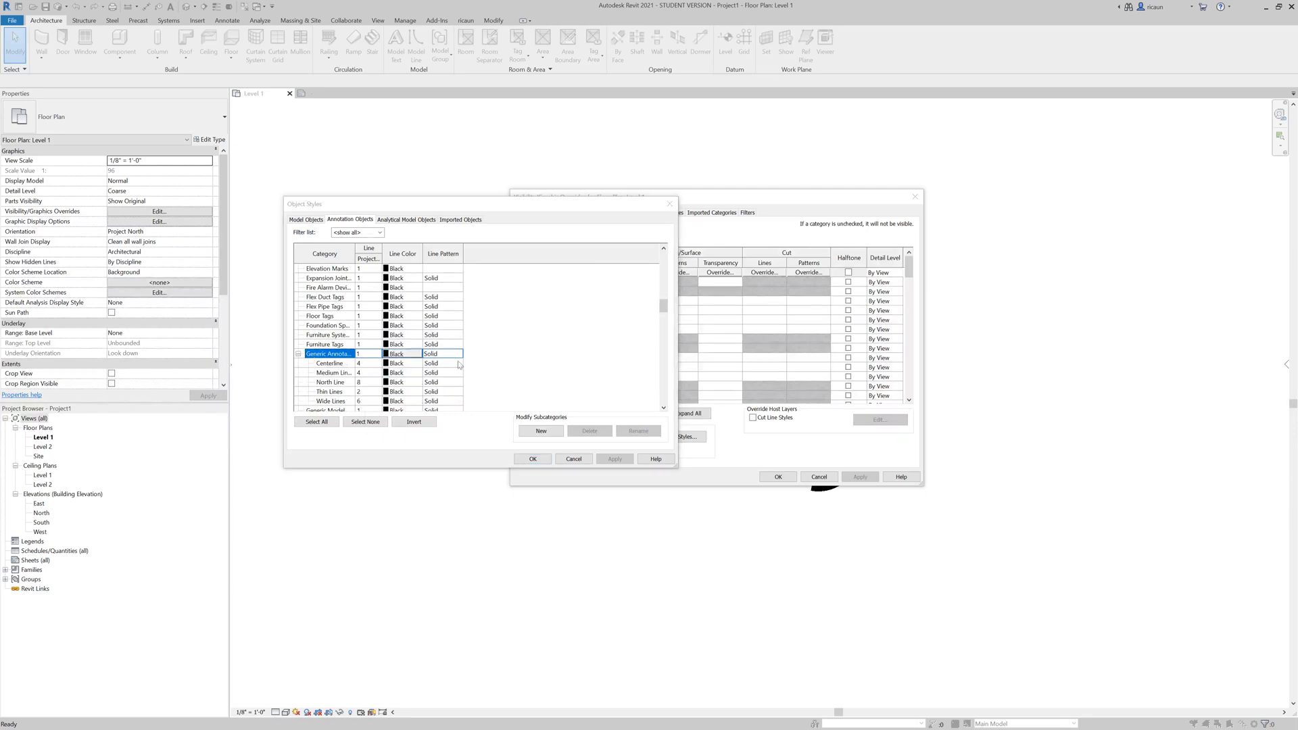
click(402, 353)
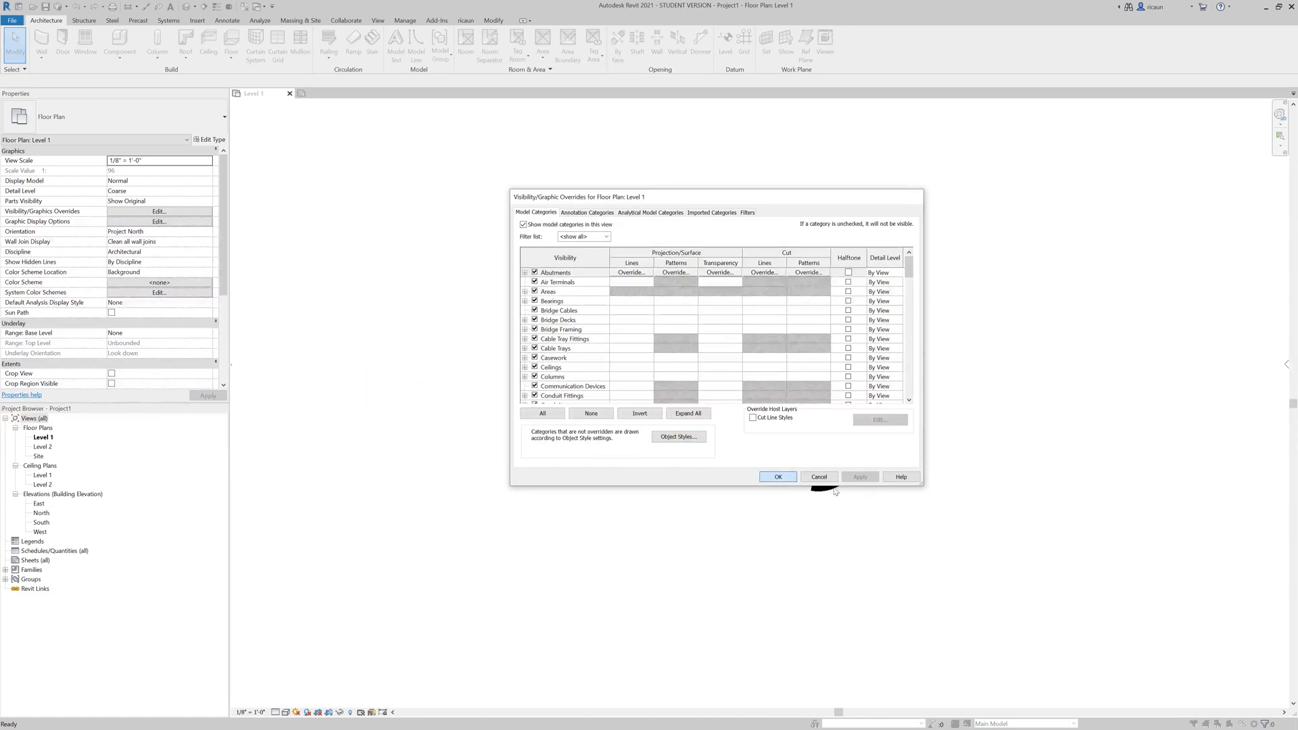
click(777, 476)
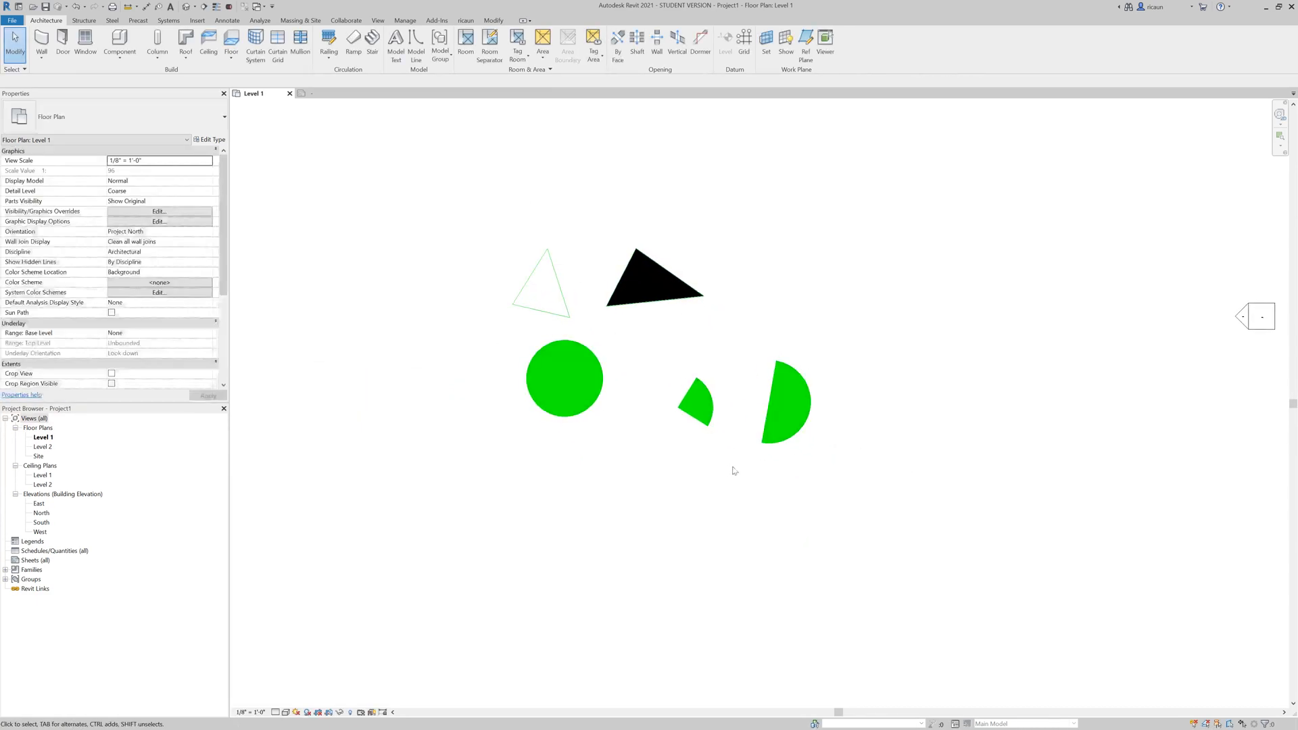
Step: Edit the family and fill the empty triangle so it shows solid black like the other shapes
click(650, 273)
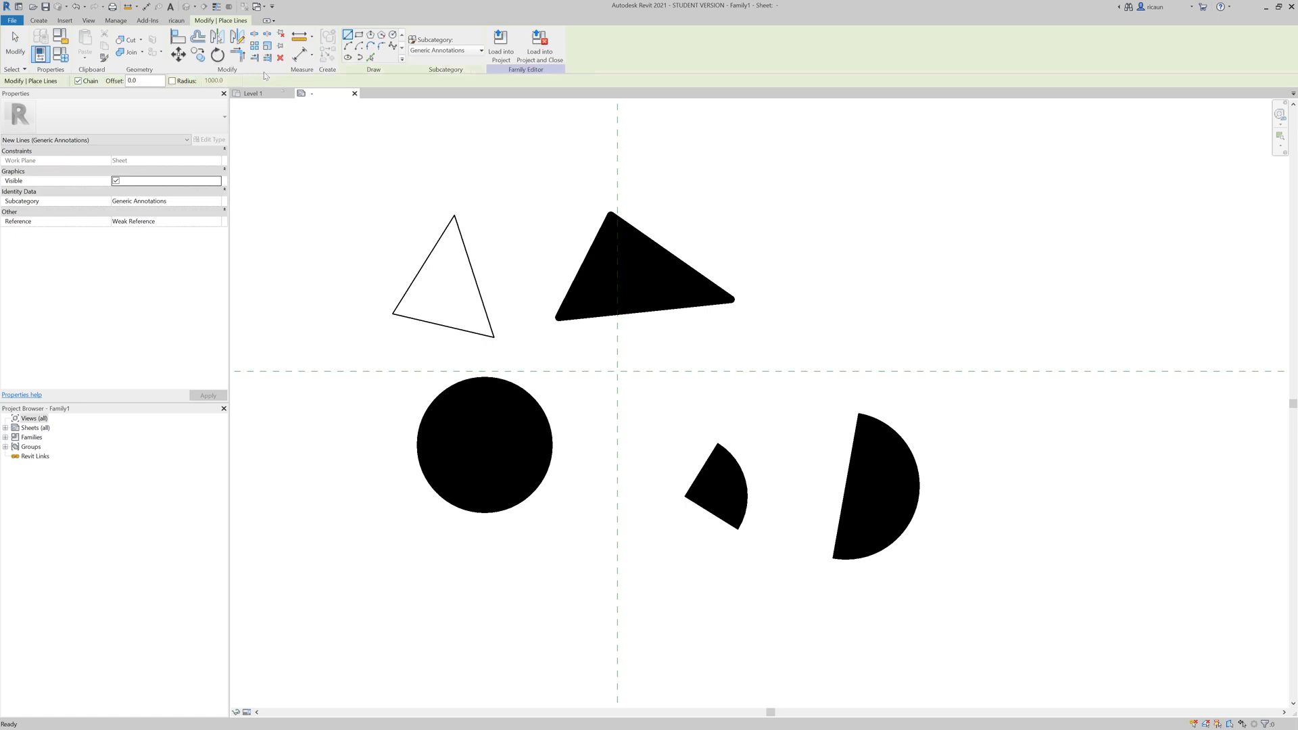
click(359, 44)
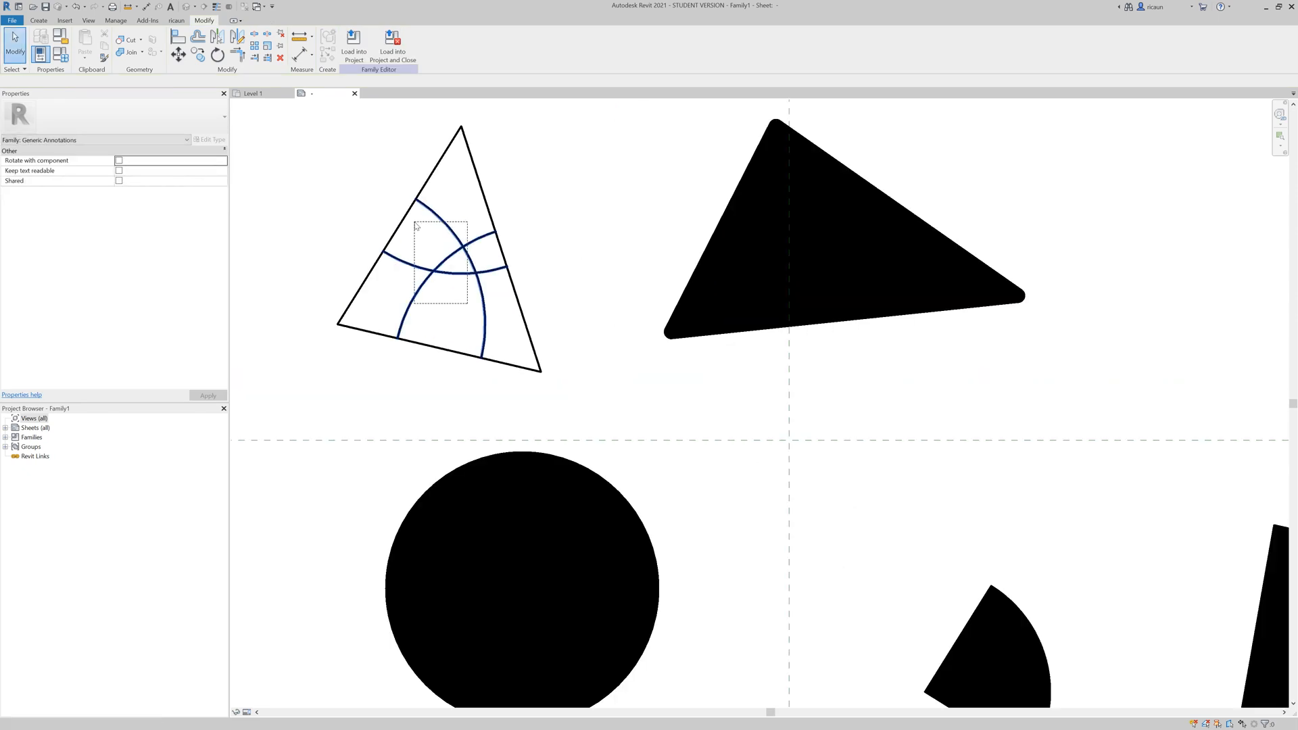
click(464, 248)
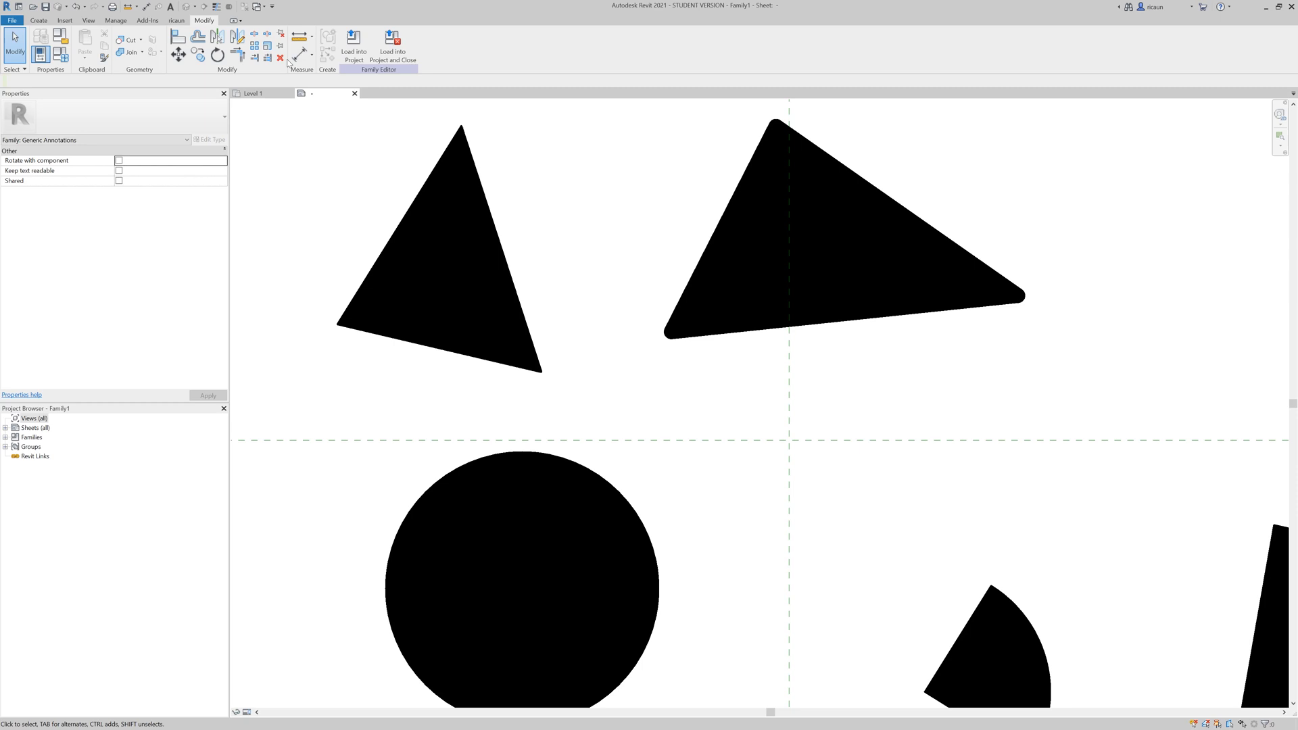
Step: Load the edited family back into the project and reopen Visibility/Graphics Overrides for Level 1
click(353, 41)
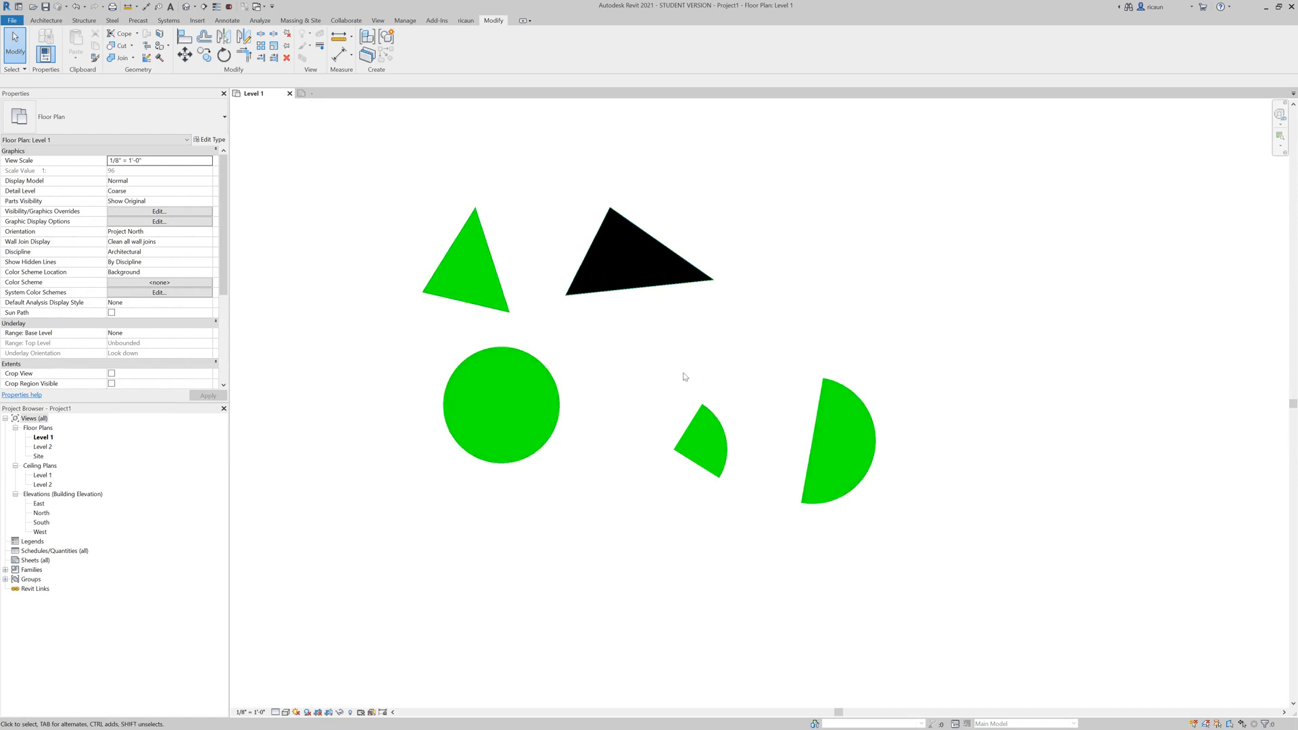
click(159, 211)
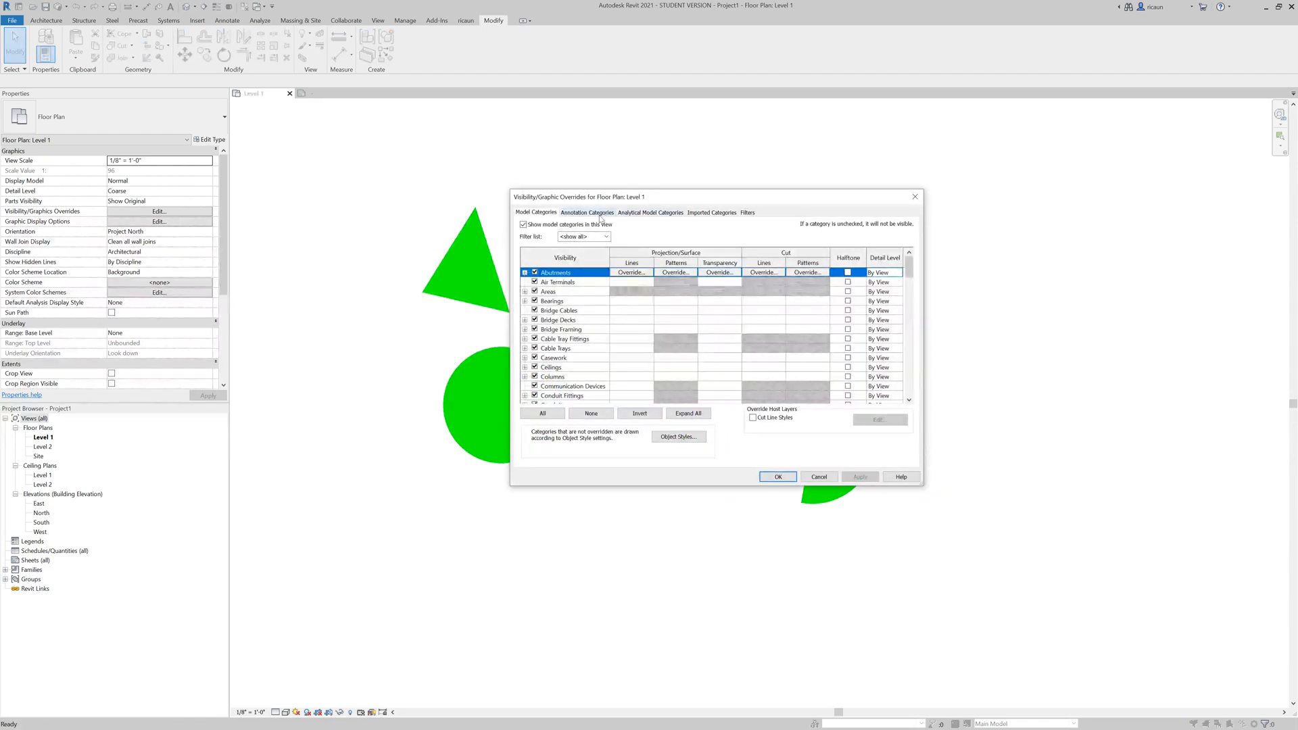
Step: In Object Styles, set the Generic Annotations line colour to red and deselect the shapes
click(678, 436)
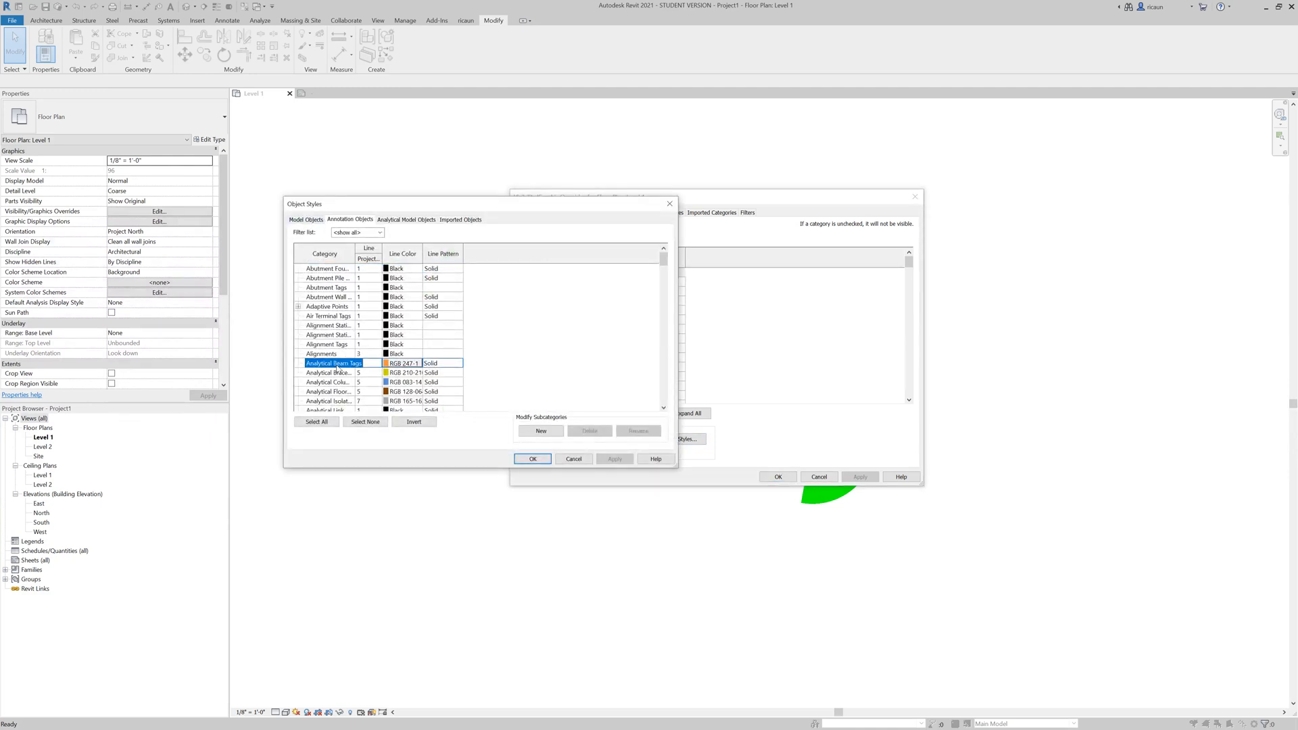
click(402, 362)
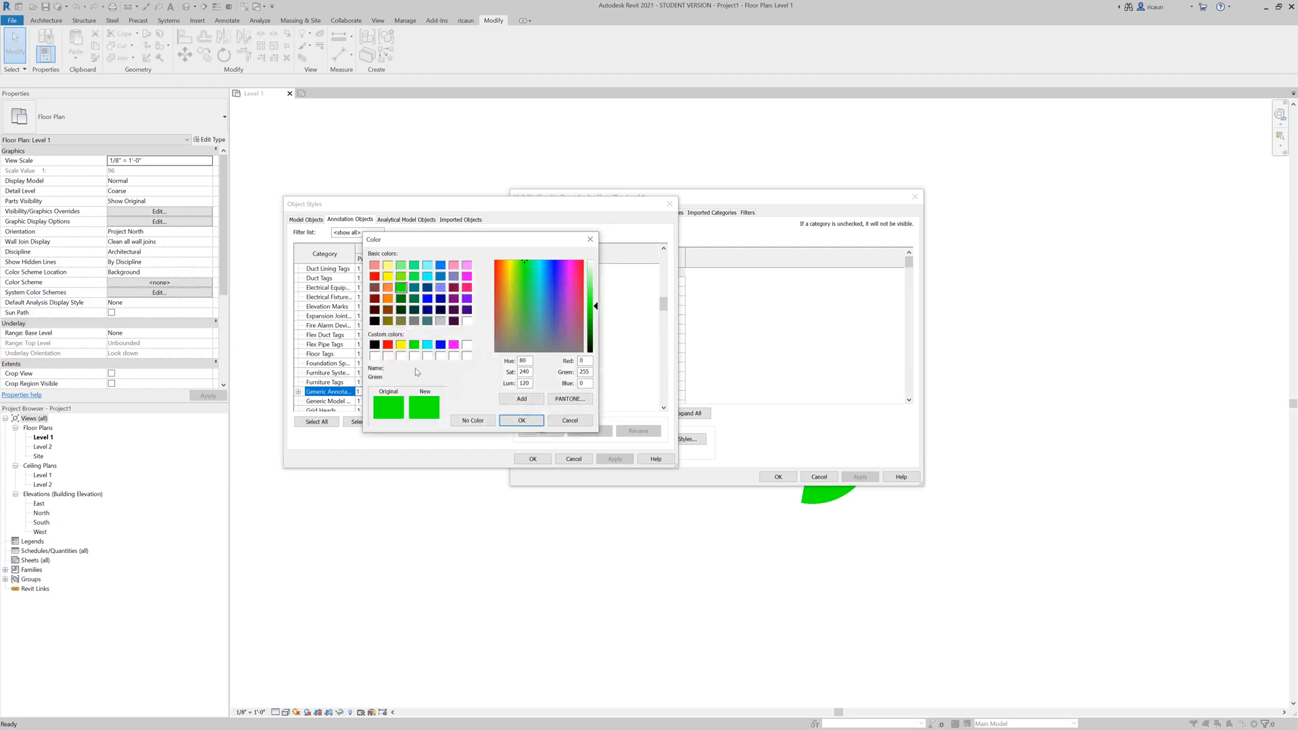
click(520, 420)
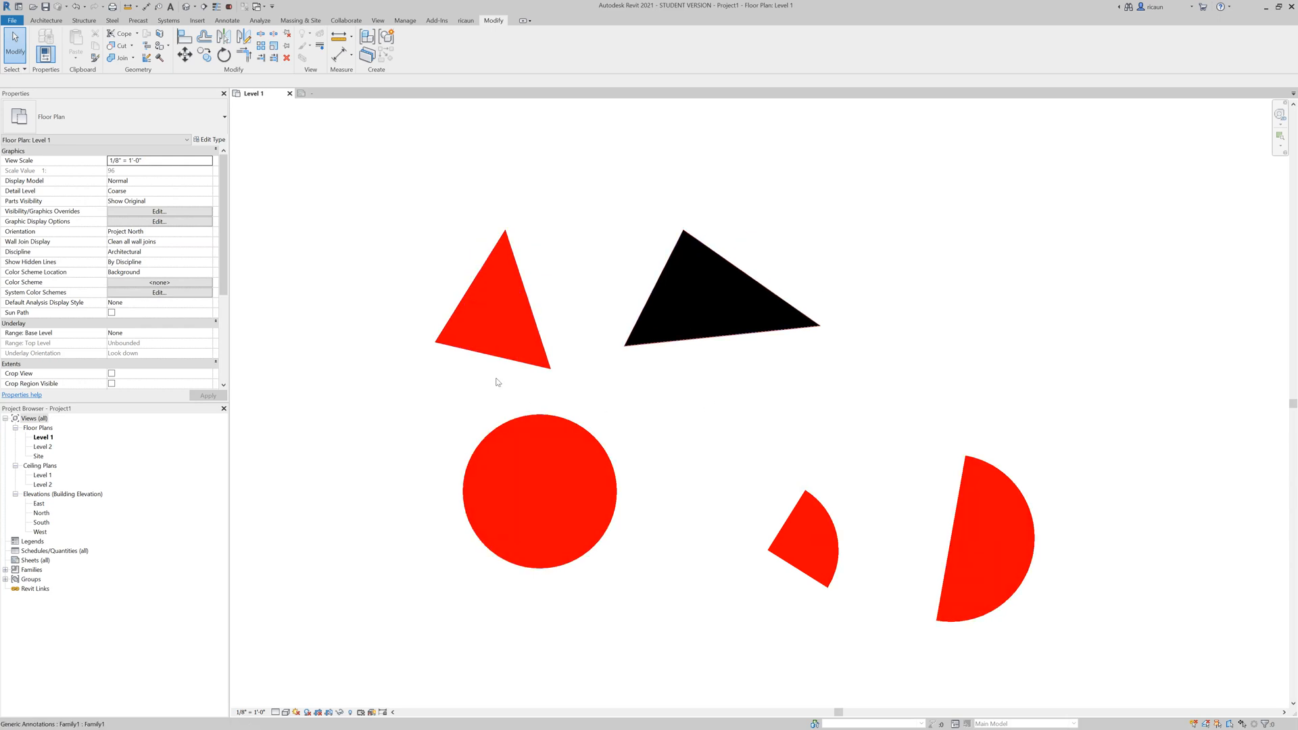
mouse_move(558, 381)
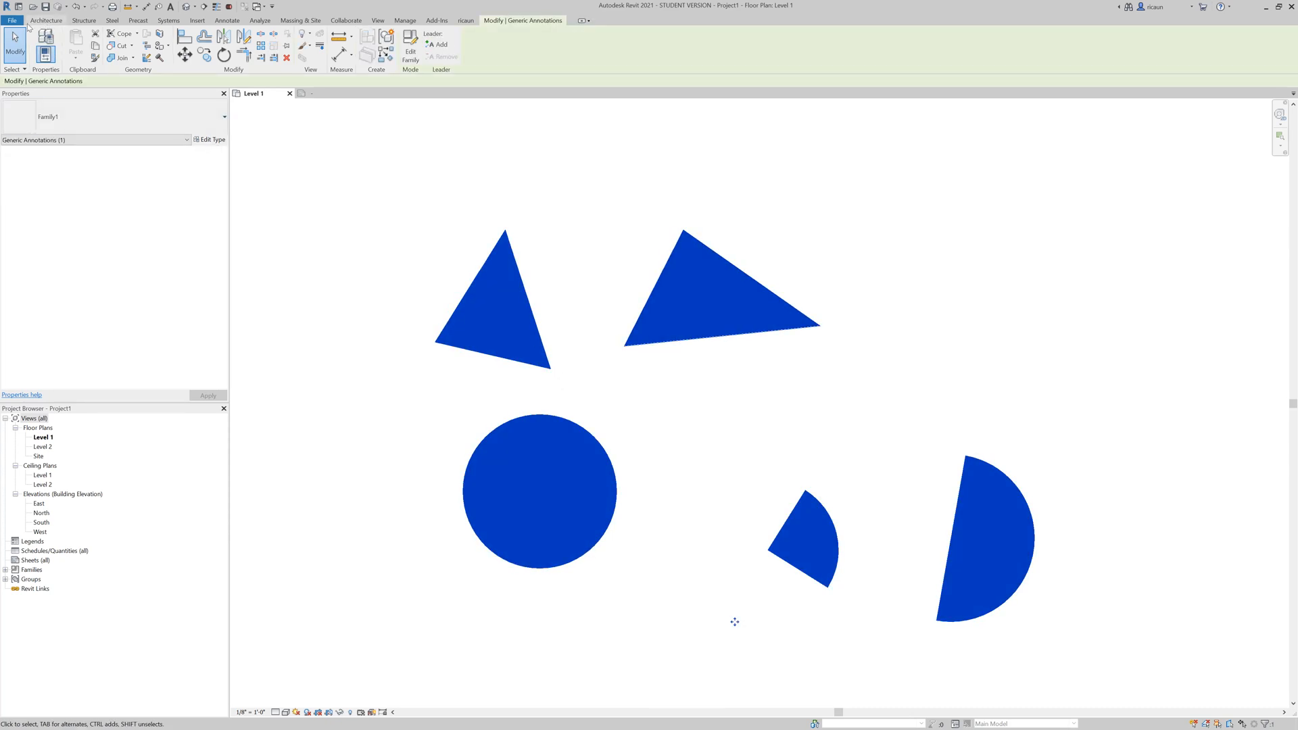
click(12, 20)
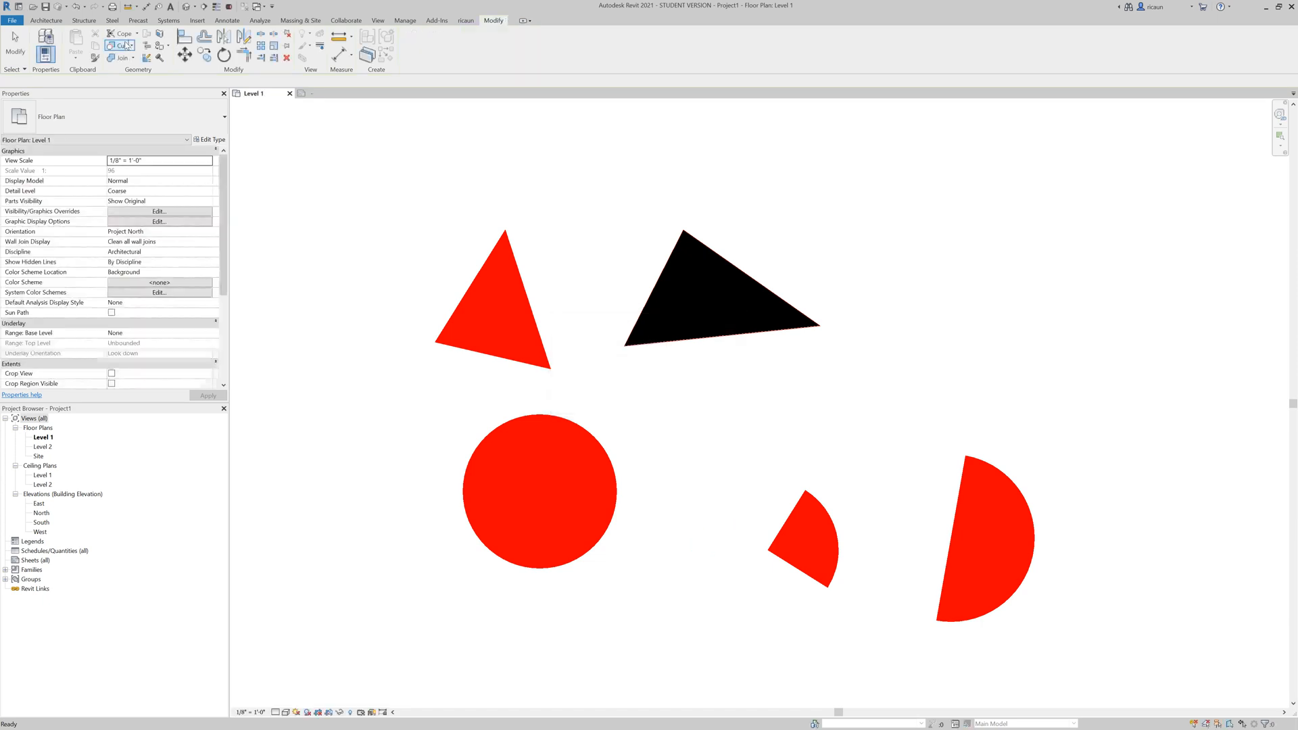
Step: Start a new family from the English-Imperial Generic Model.rft template
click(11, 20)
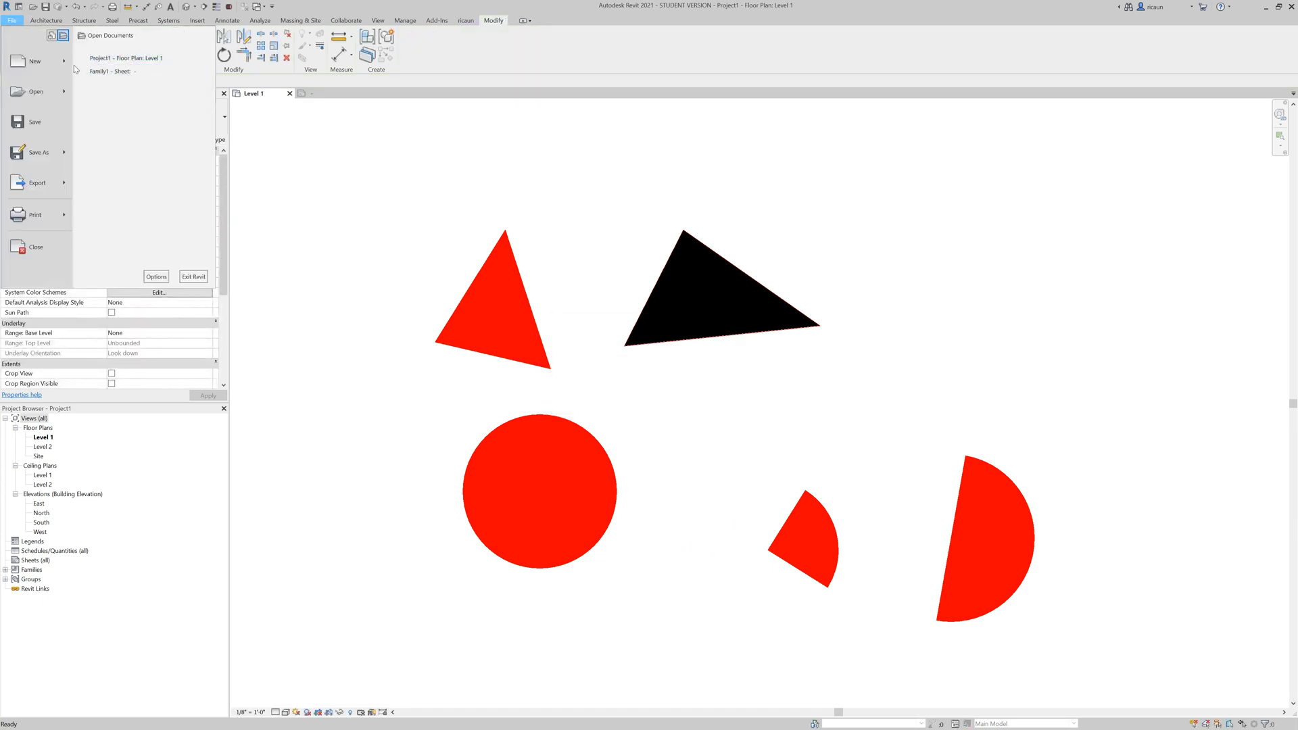
click(587, 328)
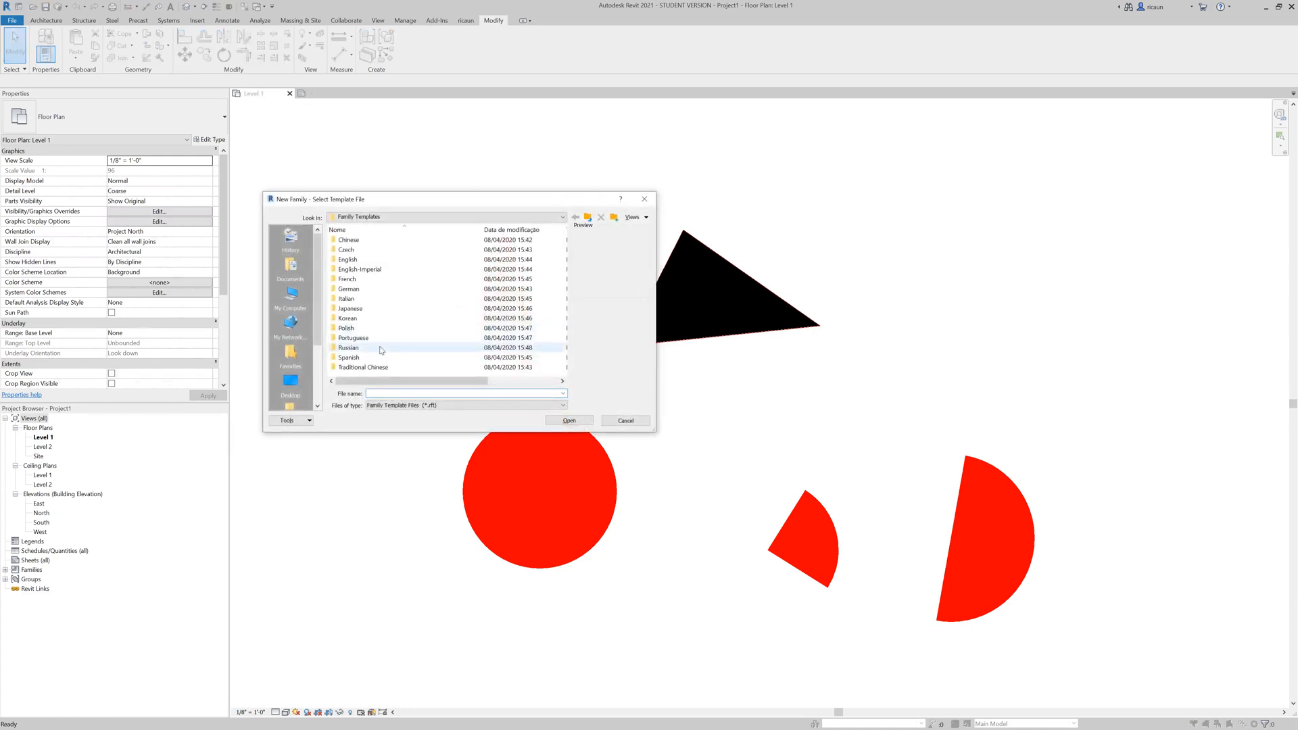
mouse_move(359, 269)
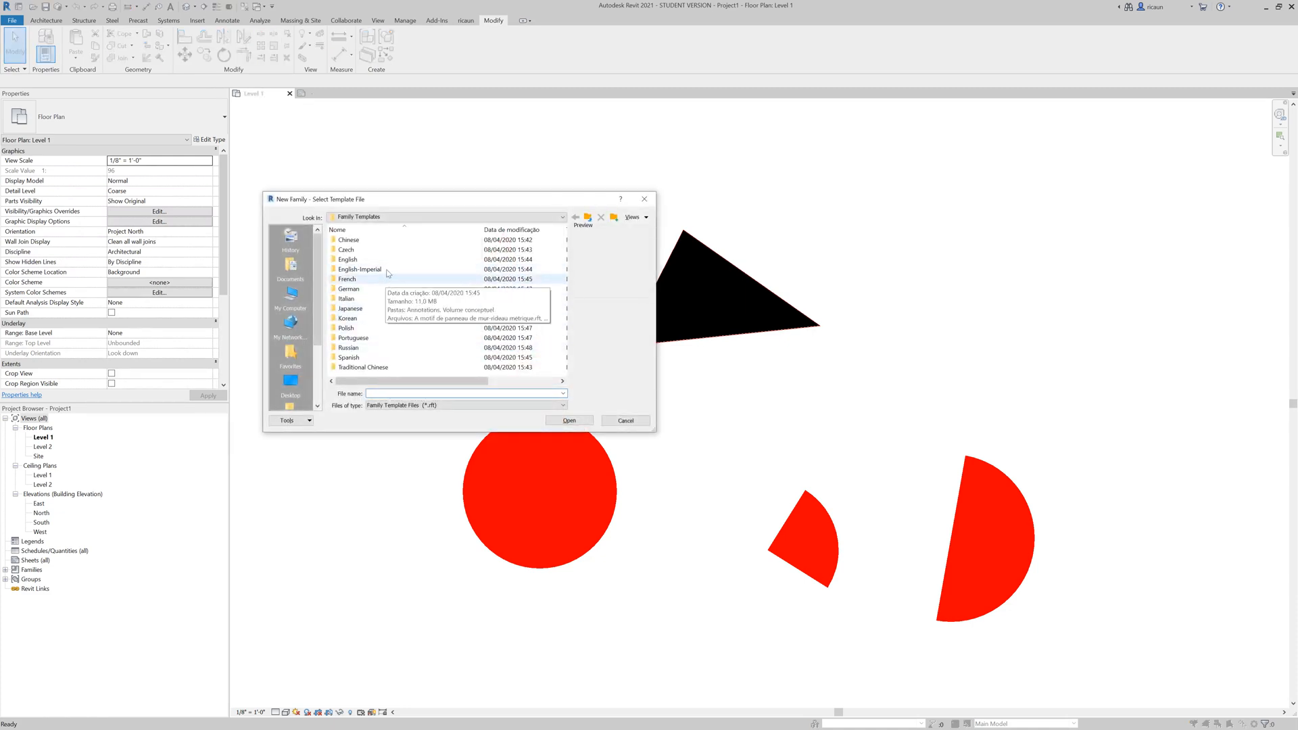
double_click(359, 269)
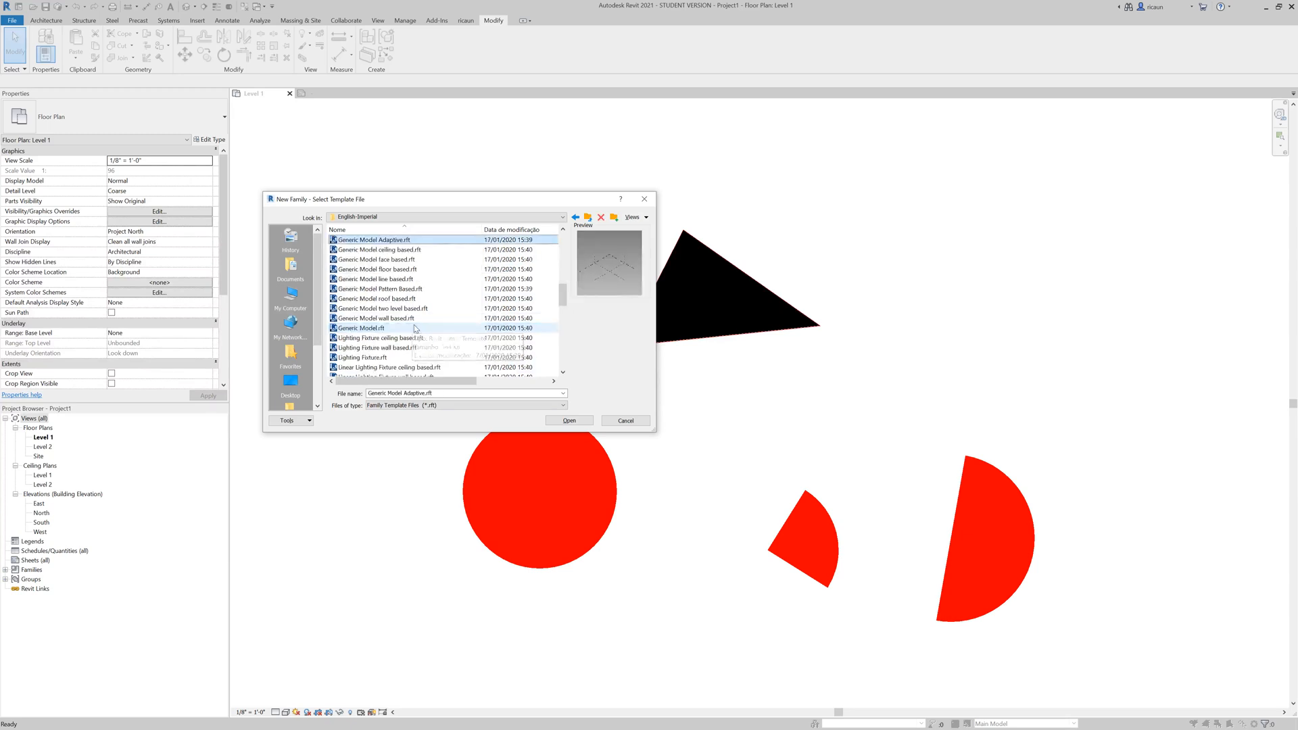
click(362, 327)
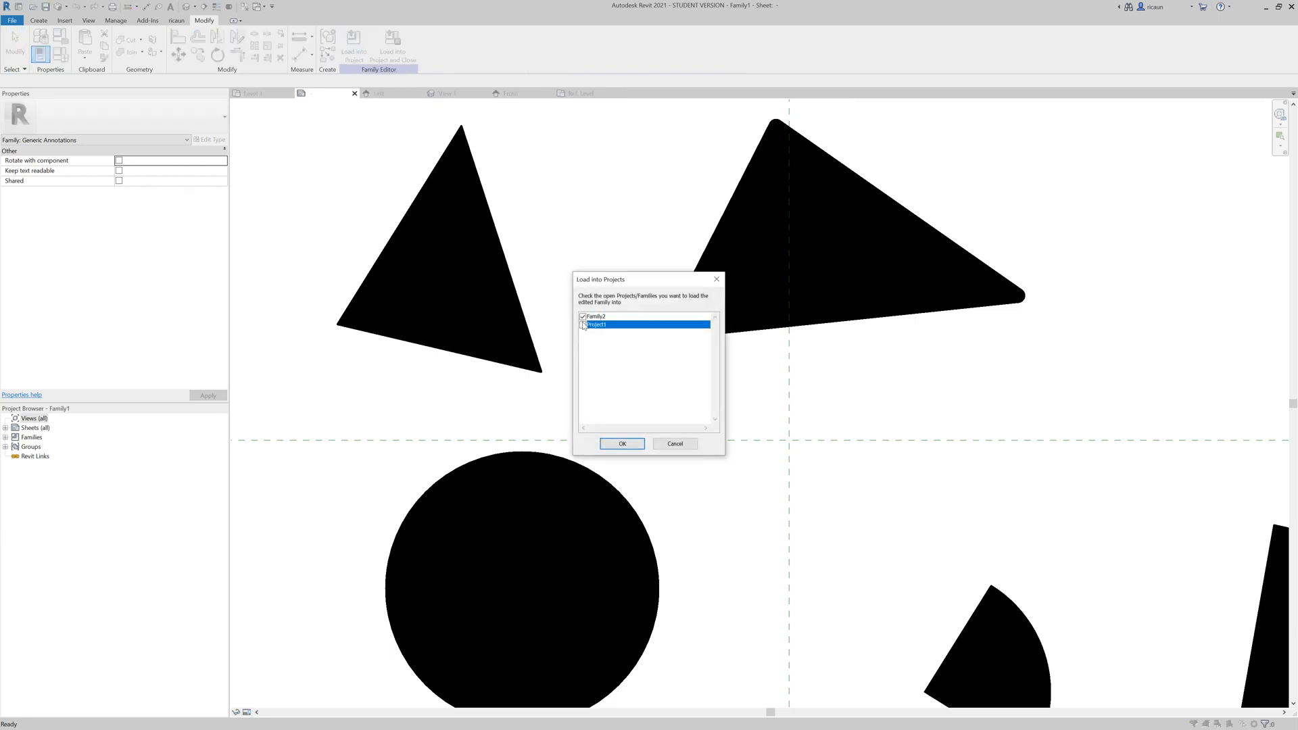
Step: Load the annotation shapes into Family2, then load that generic model family into the project
click(622, 443)
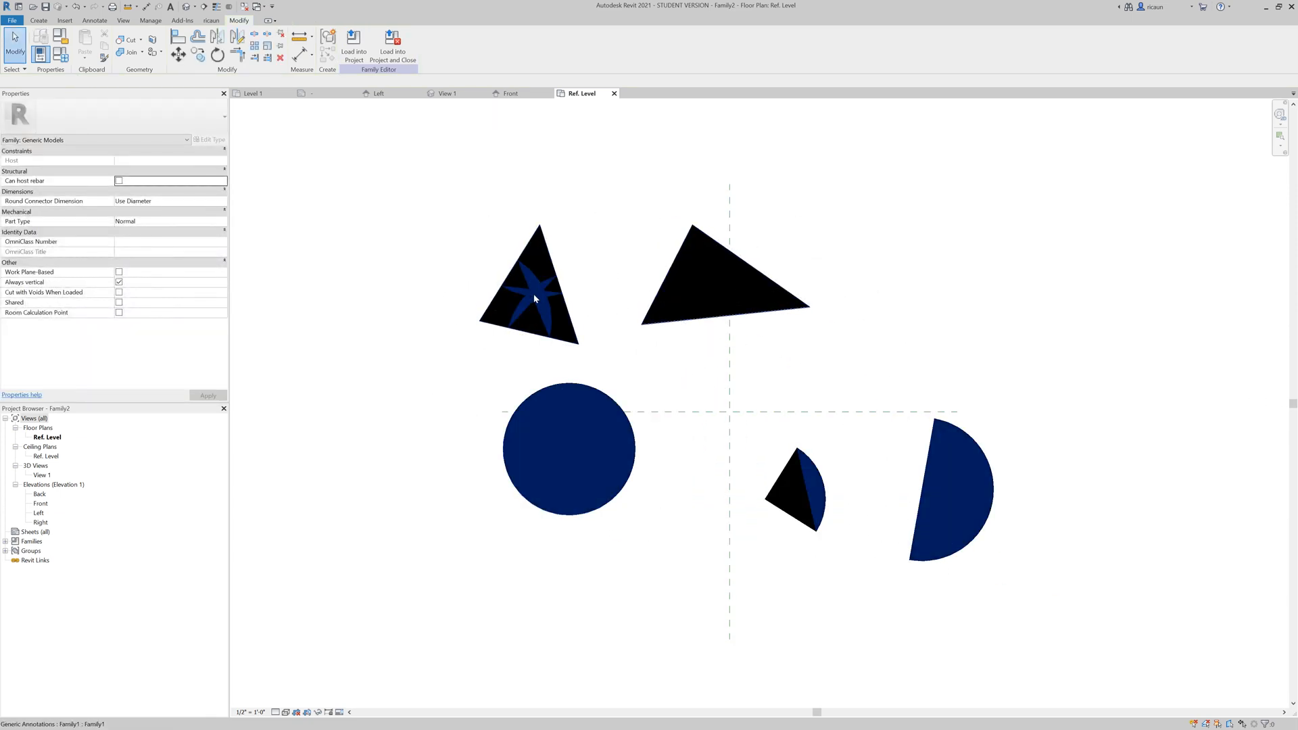
click(528, 176)
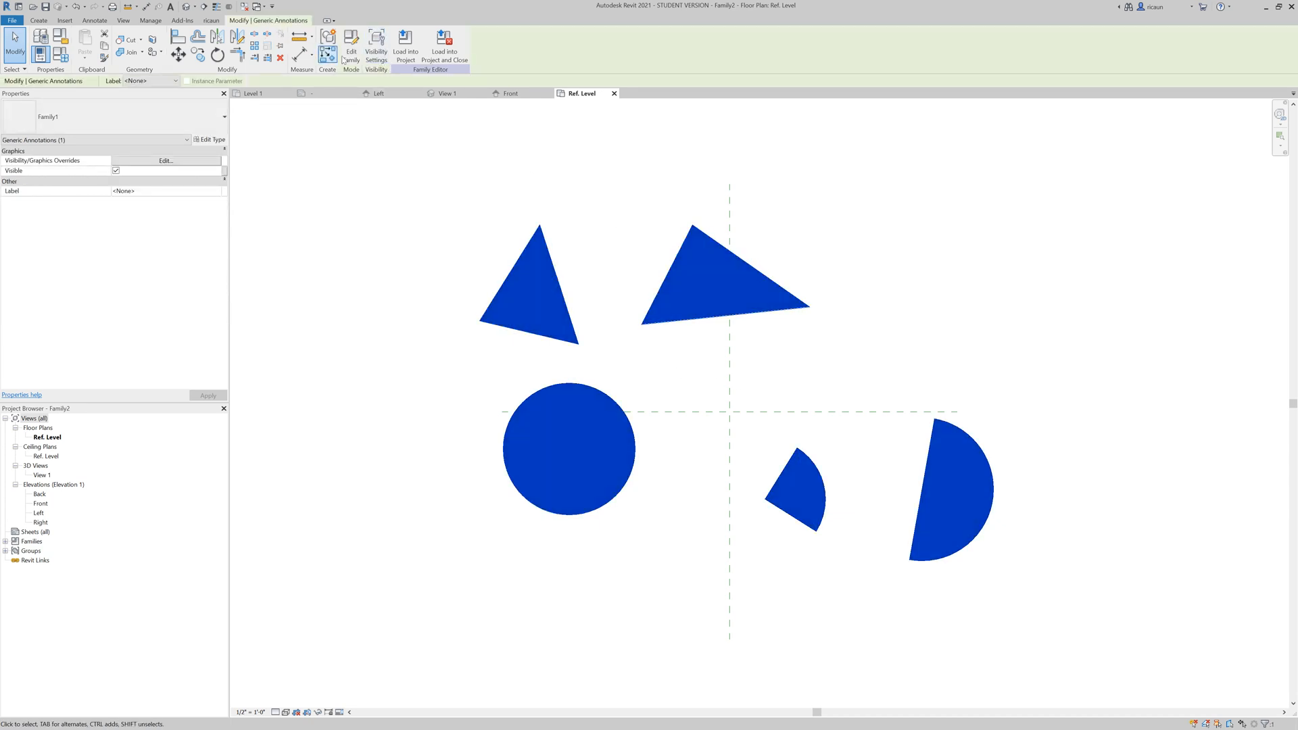
click(406, 47)
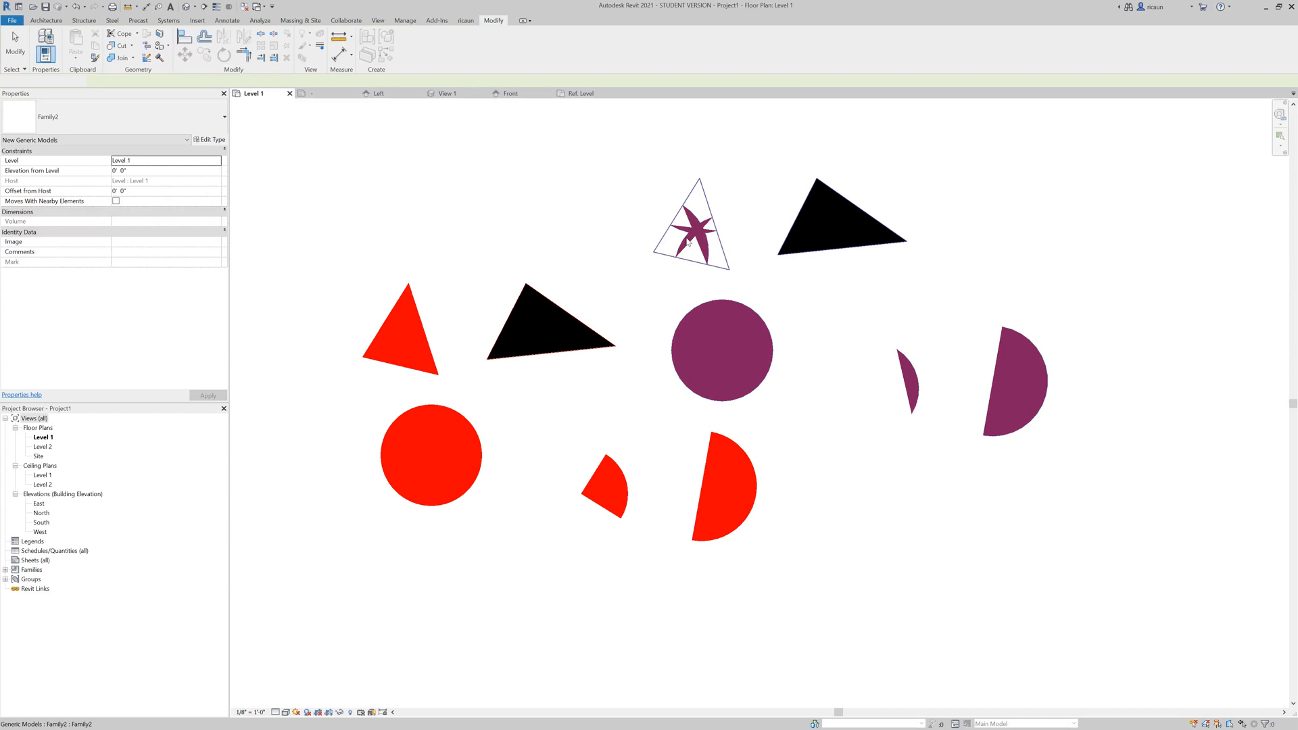
Step: Place the generic model instance on Level 1 and deselect to compare its red shapes with the originals
click(886, 376)
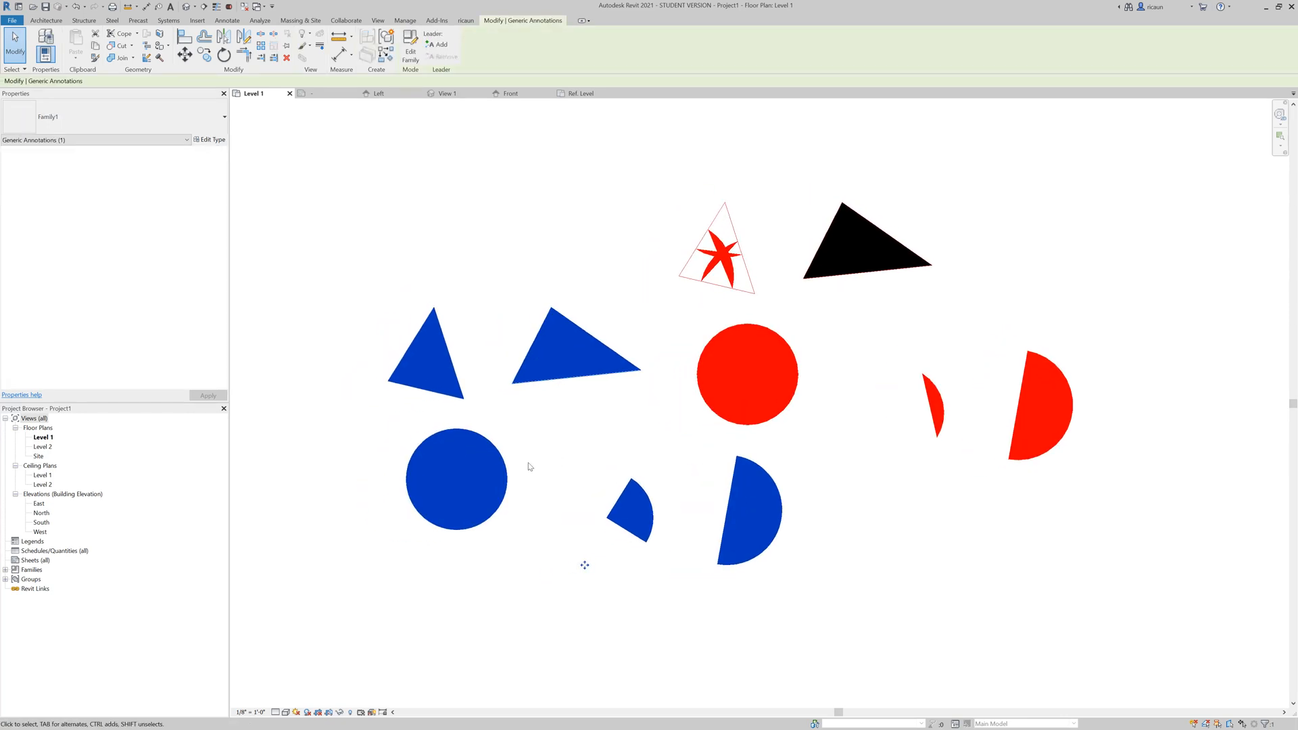
mouse_move(538, 453)
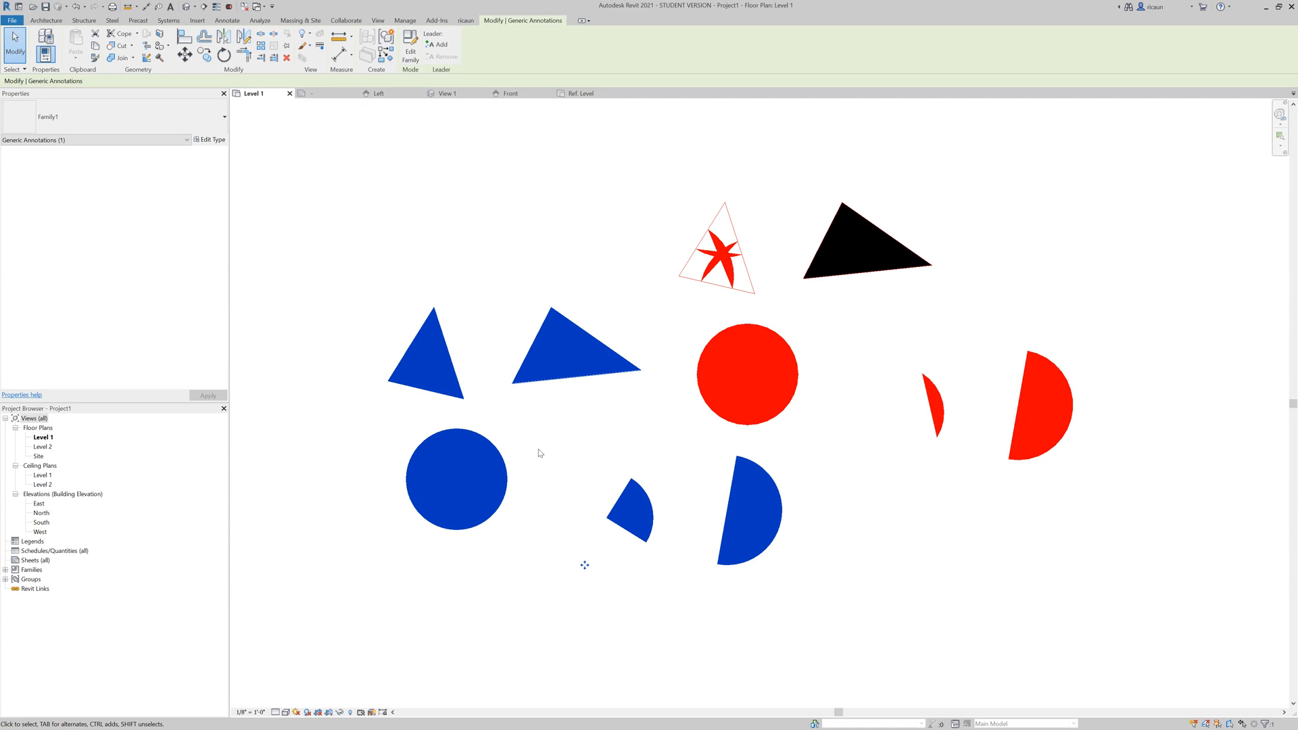
mouse_move(837, 428)
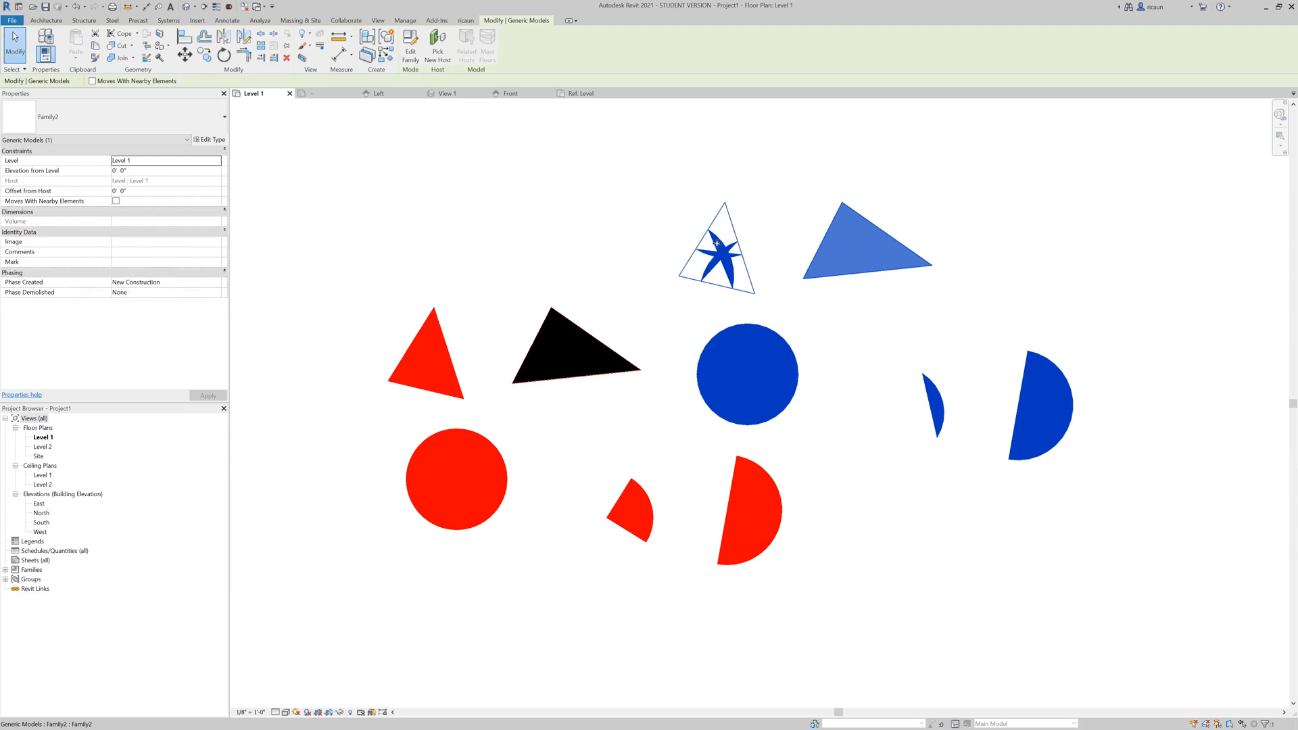
click(880, 362)
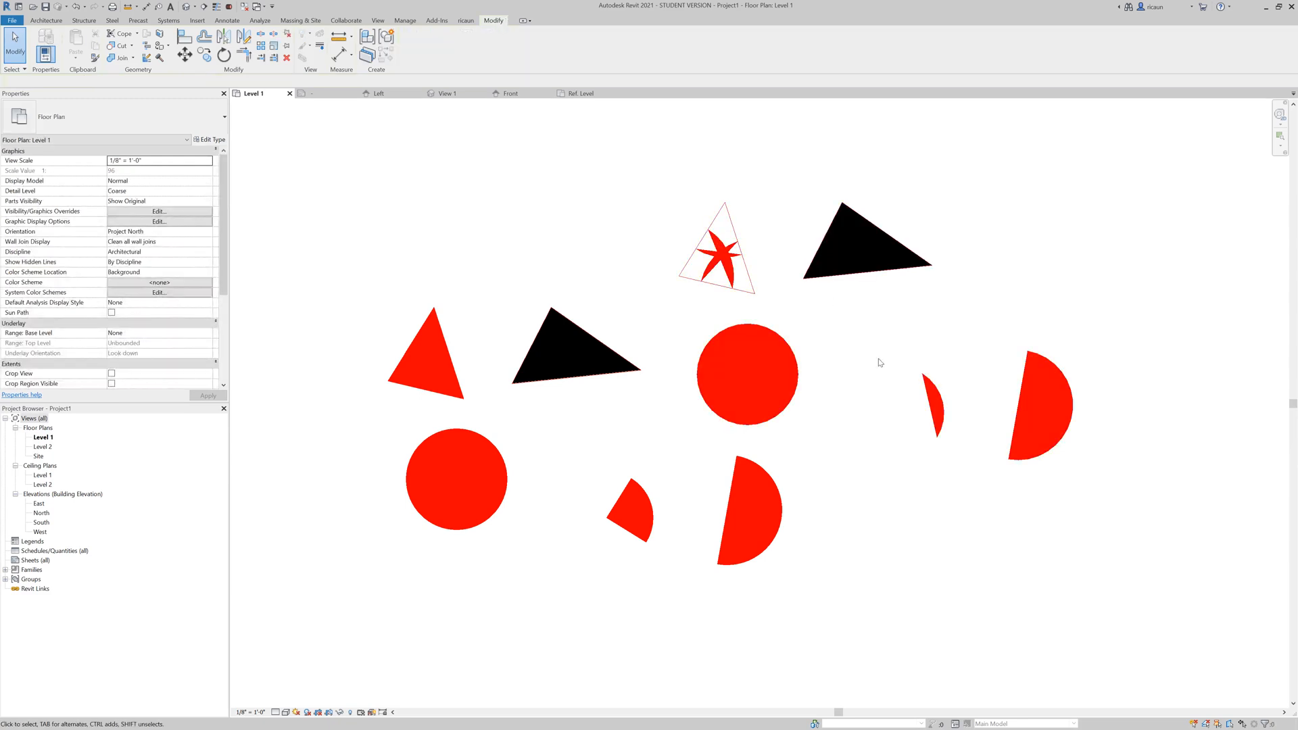
mouse_move(859, 340)
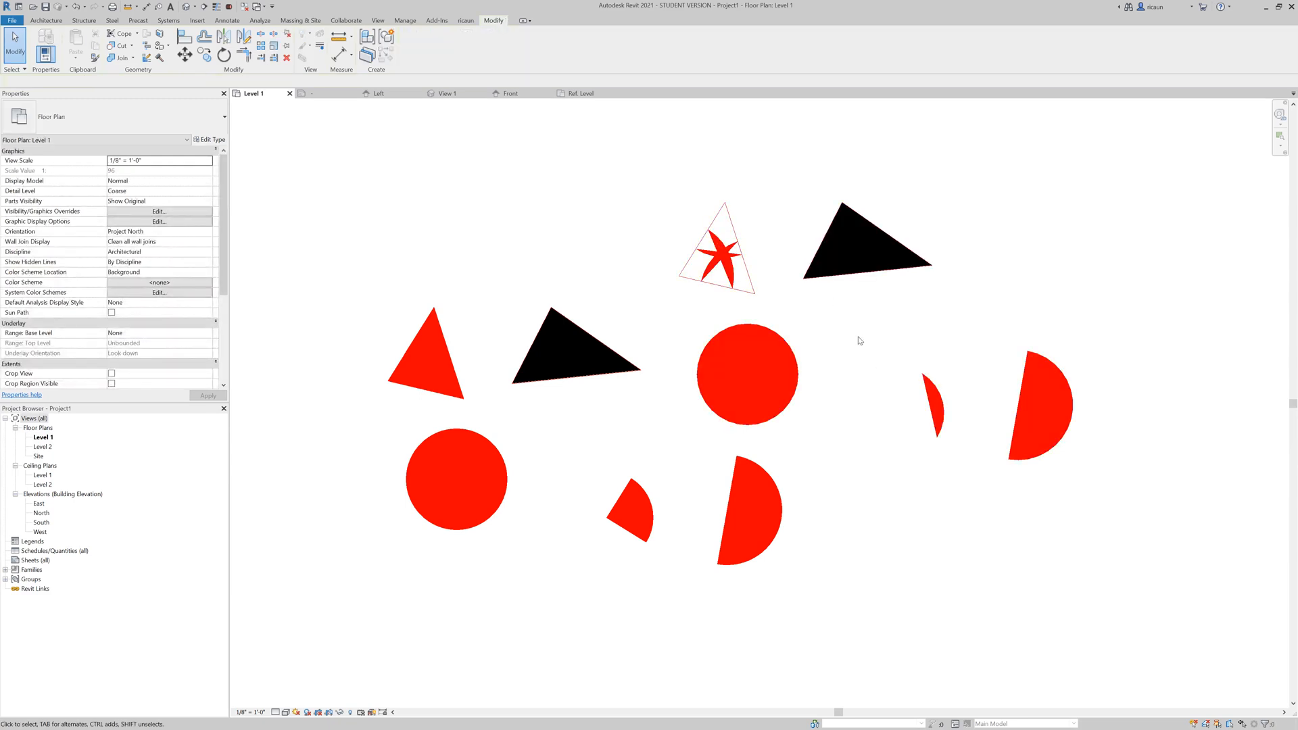
mouse_move(812, 358)
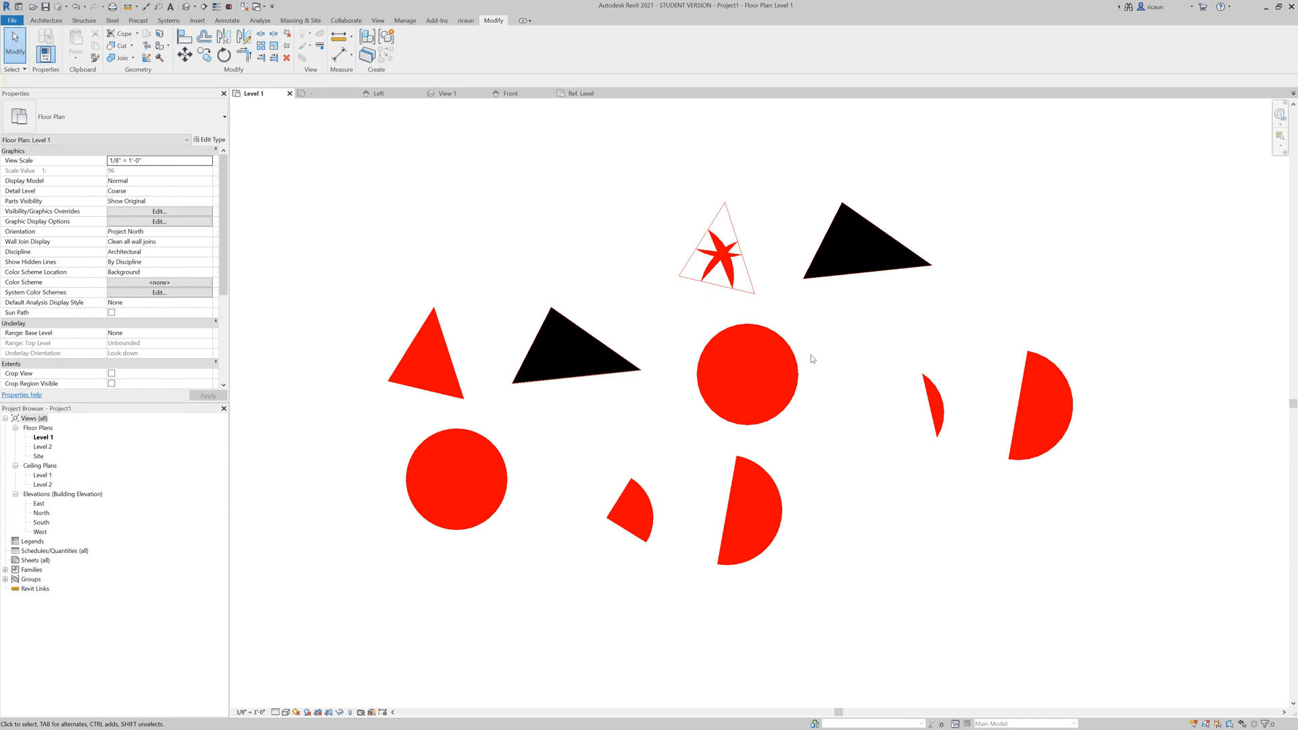